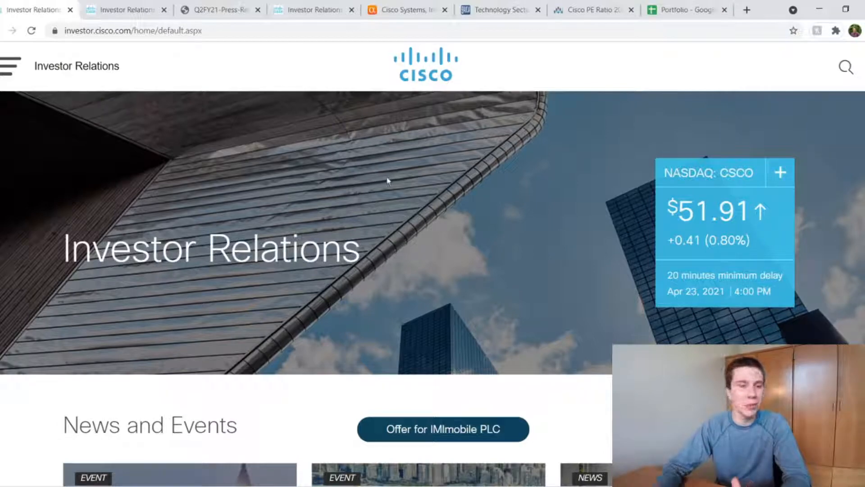
Scroll past News and Events and Governance to Email Alerts and Investor Contact
{"action": "scroll", "scroll_direction": "down", "scroll_amount": 3}
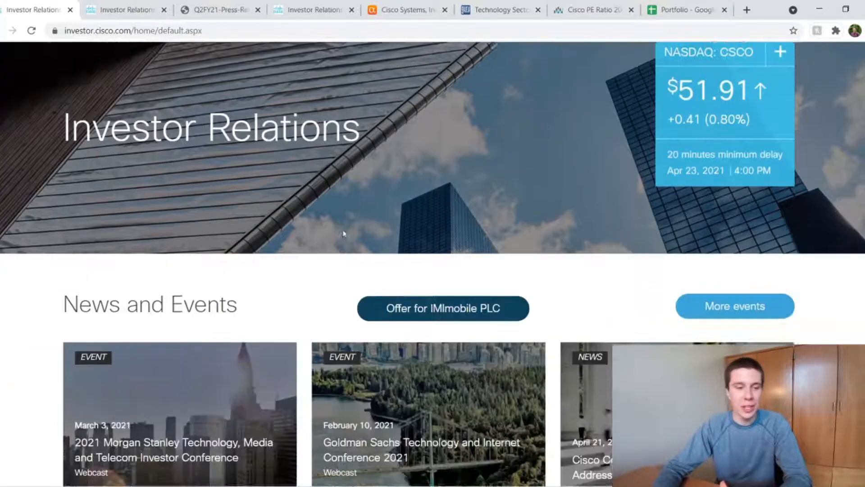
{"action": "scroll", "scroll_direction": "down", "scroll_amount": 3}
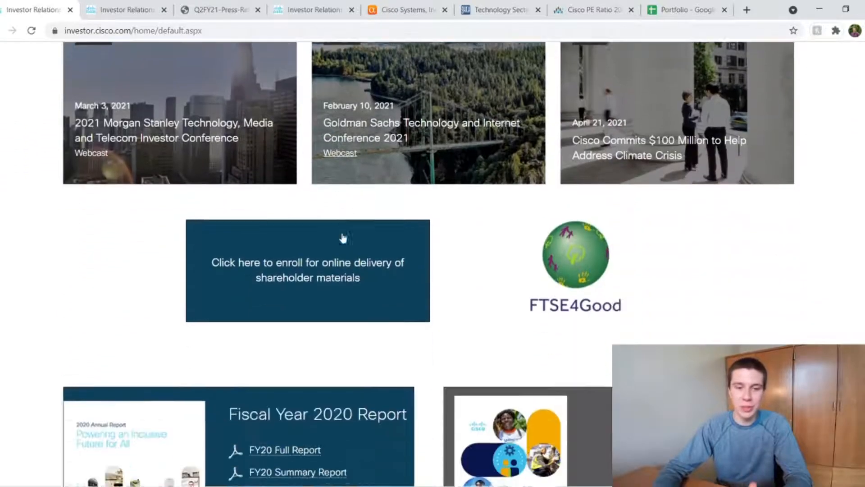
{"action": "scroll", "scroll_direction": "down", "scroll_amount": 3}
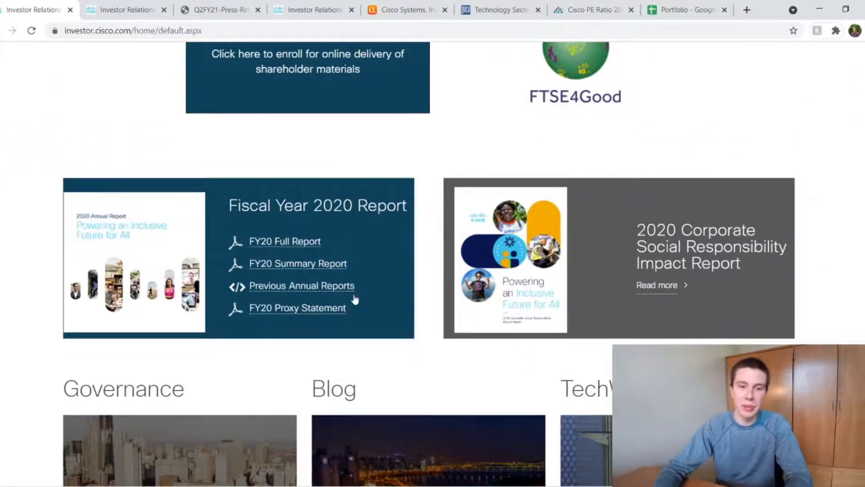
{"action": "scroll", "scroll_direction": "down", "scroll_amount": 3}
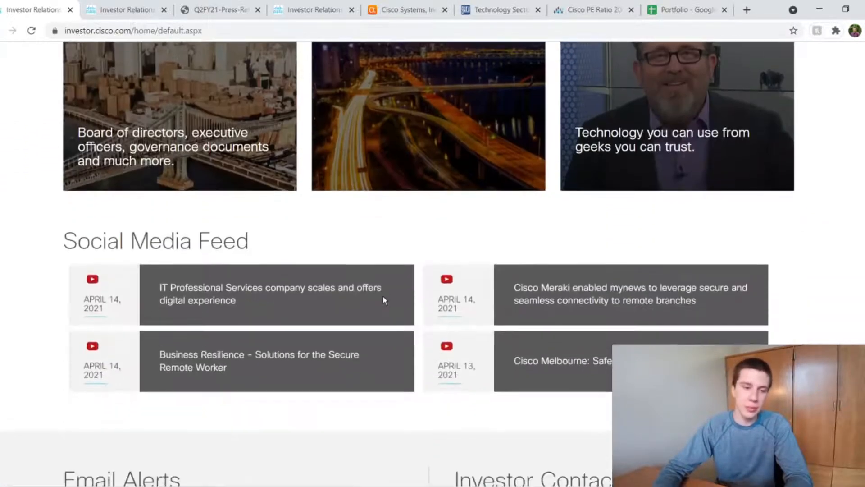
{"action": "scroll", "scroll_direction": "down", "scroll_amount": 3}
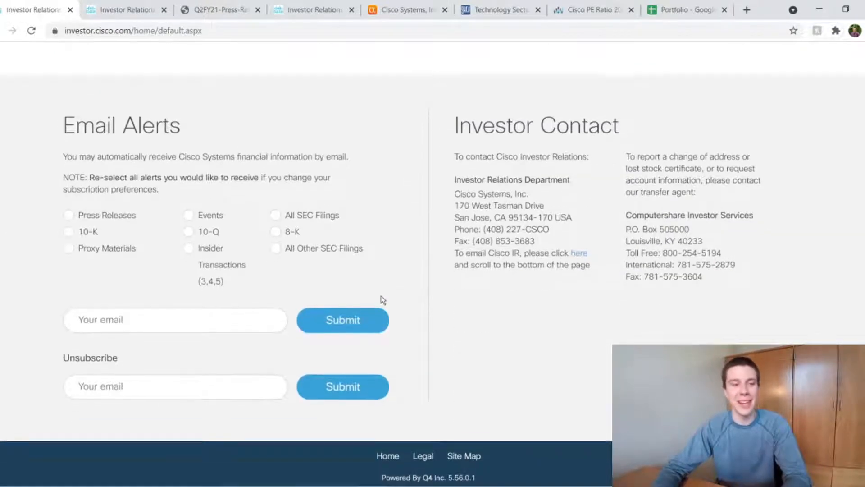
{"action": "scroll", "scroll_direction": "down", "scroll_amount": 3}
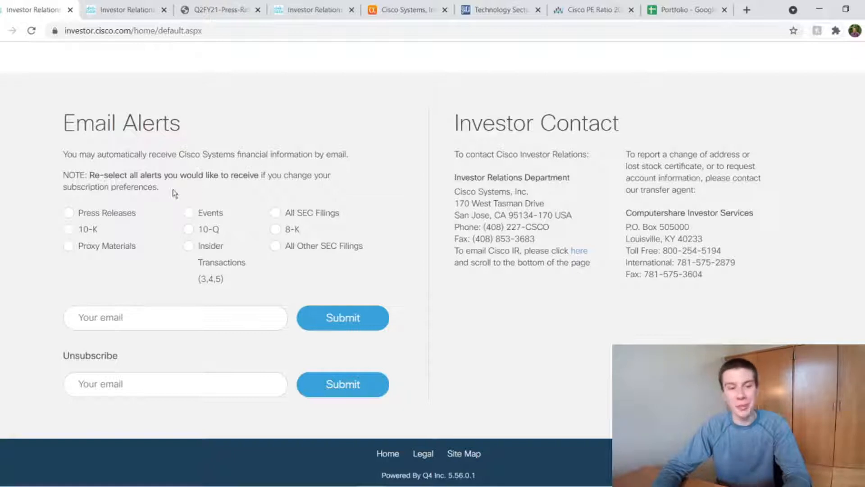
{"action": "mouse_move", "coordinate": [97, 235]}
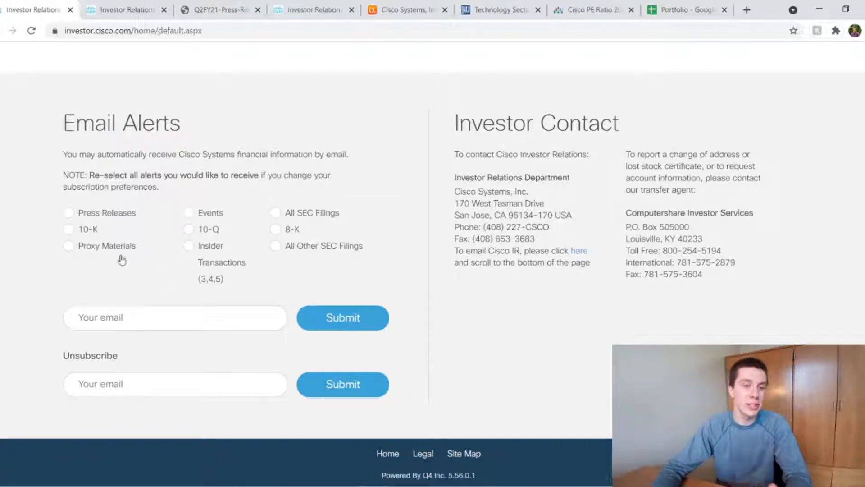
{"action": "mouse_move", "coordinate": [194, 252]}
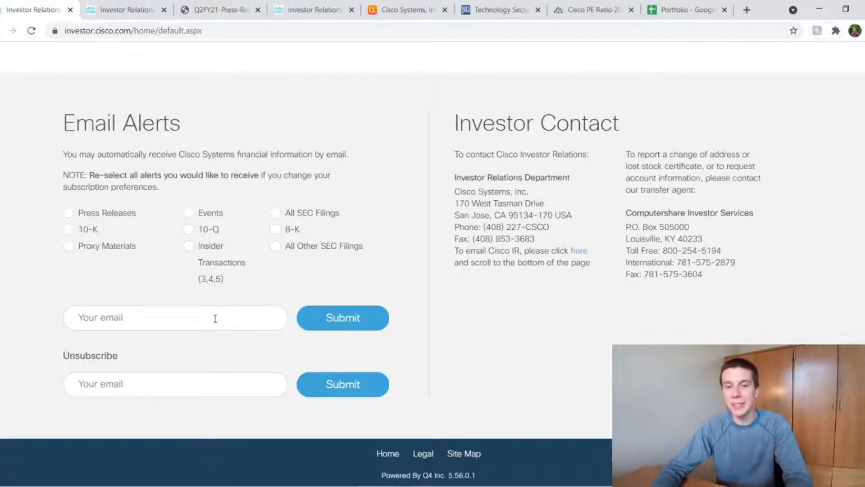
{"action": "mouse_move", "coordinate": [232, 304]}
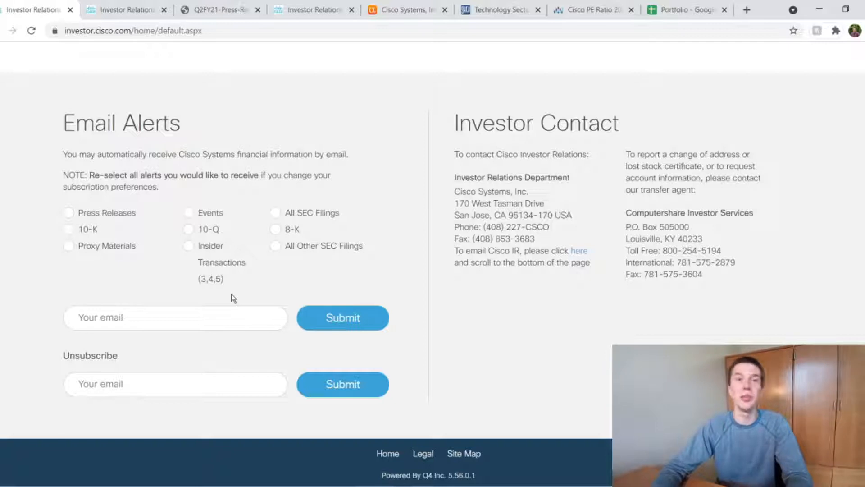
{"action": "mouse_move", "coordinate": [177, 271]}
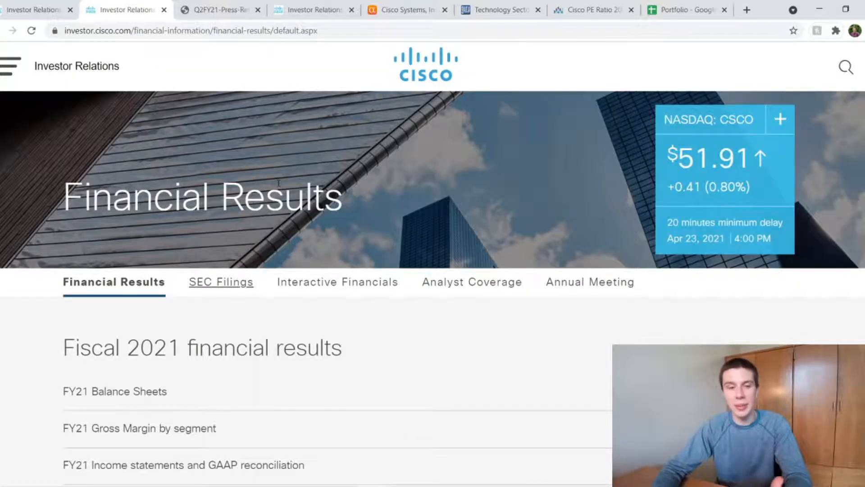
Scroll down the Financial Results page to the Fiscal 2021 Q1 and Q2 reports
{"action": "scroll", "scroll_direction": "down", "scroll_amount": 3}
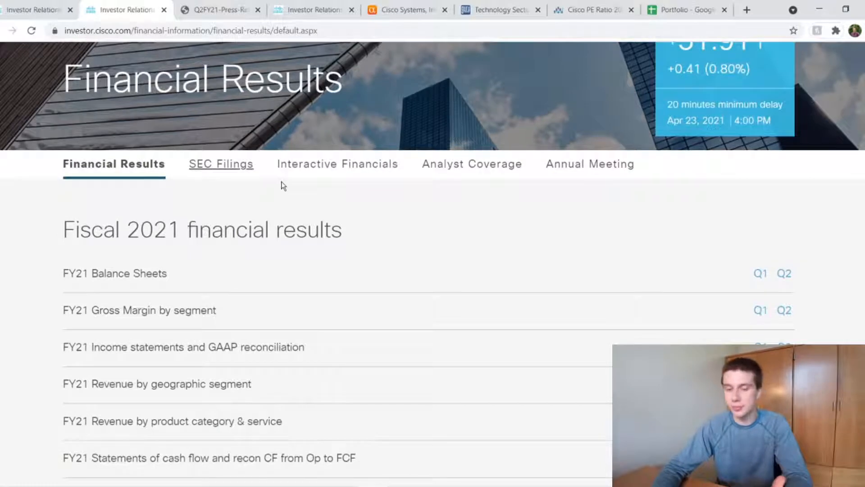
{"action": "scroll", "scroll_direction": "down", "scroll_amount": 3}
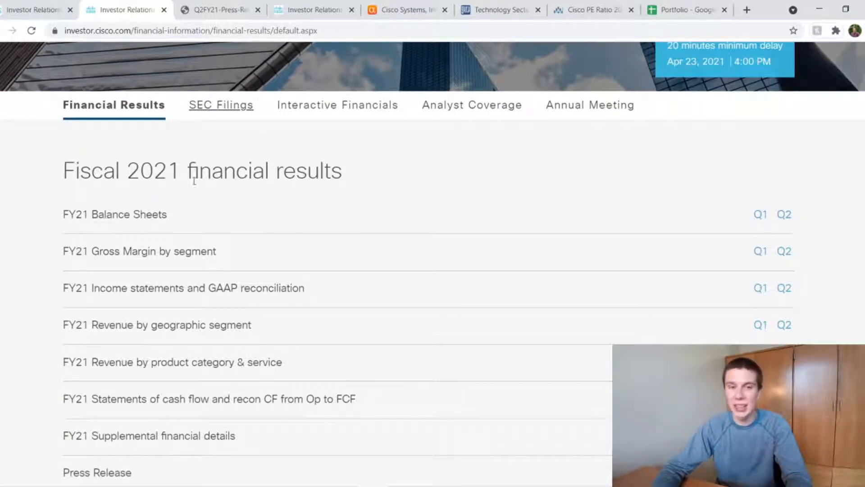
{"action": "scroll", "scroll_direction": "down", "scroll_amount": 3}
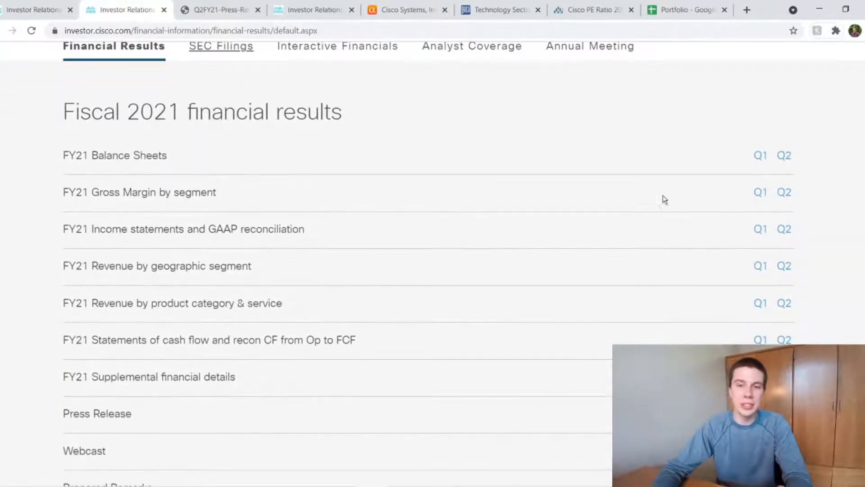
{"action": "mouse_move", "coordinate": [362, 175]}
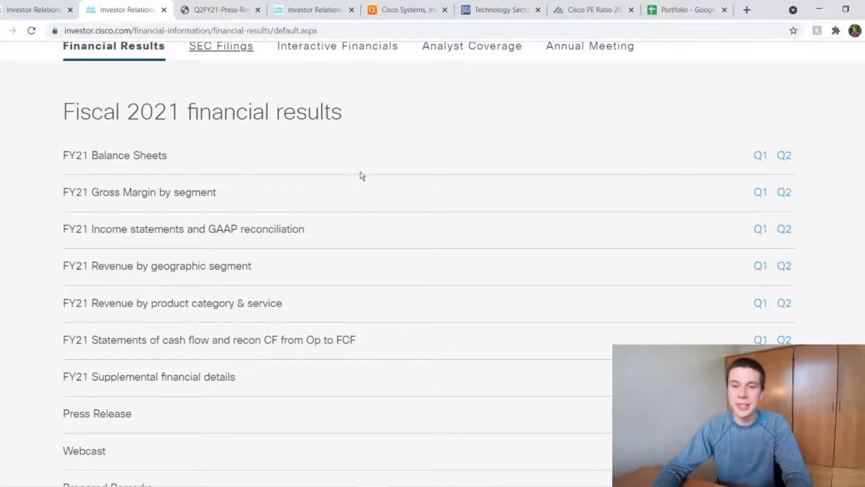
{"action": "scroll", "scroll_direction": "down", "scroll_amount": 3}
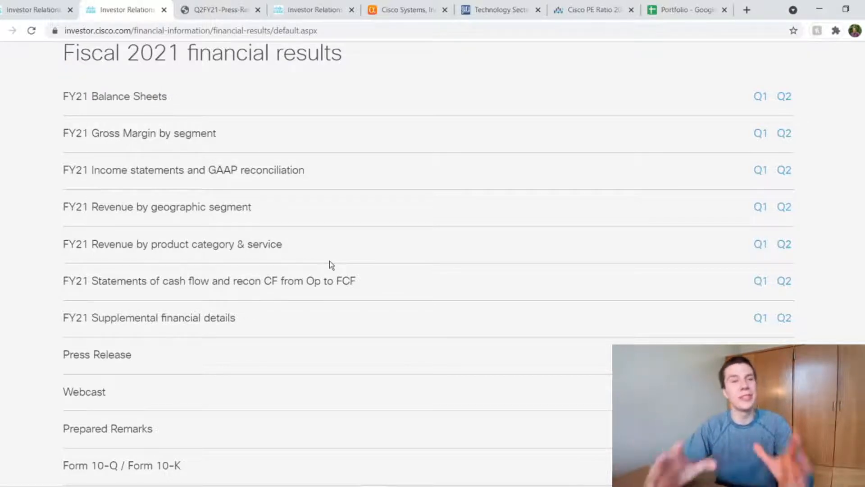
{"action": "mouse_move", "coordinate": [405, 353]}
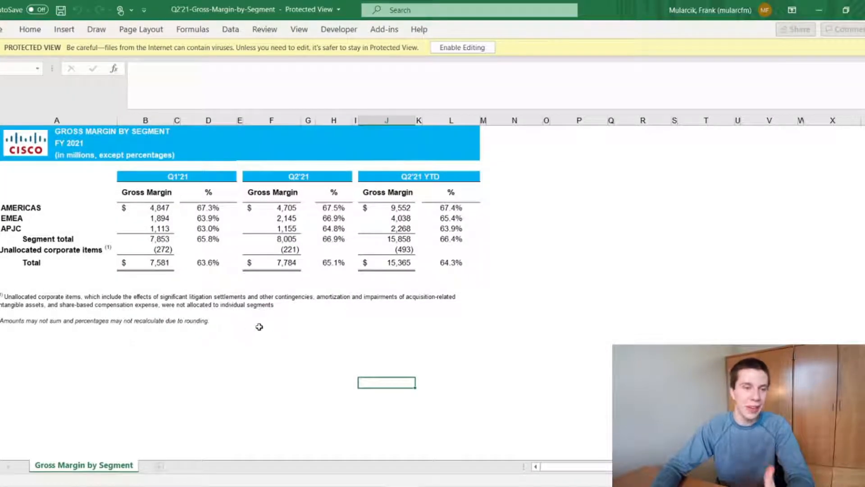
{"action": "mouse_move", "coordinate": [133, 231]}
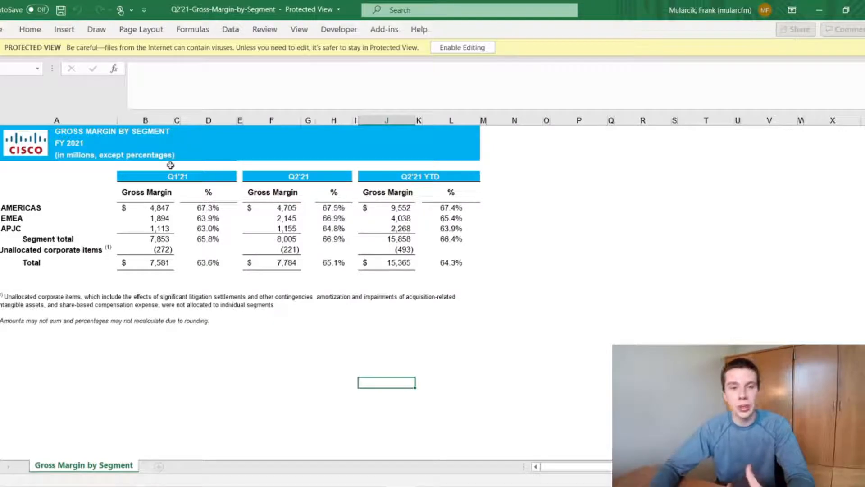
Select the Q1'21 header and the Unallocated corporate items row in the margin sheet
{"action": "left_click", "coordinate": [177, 176]}
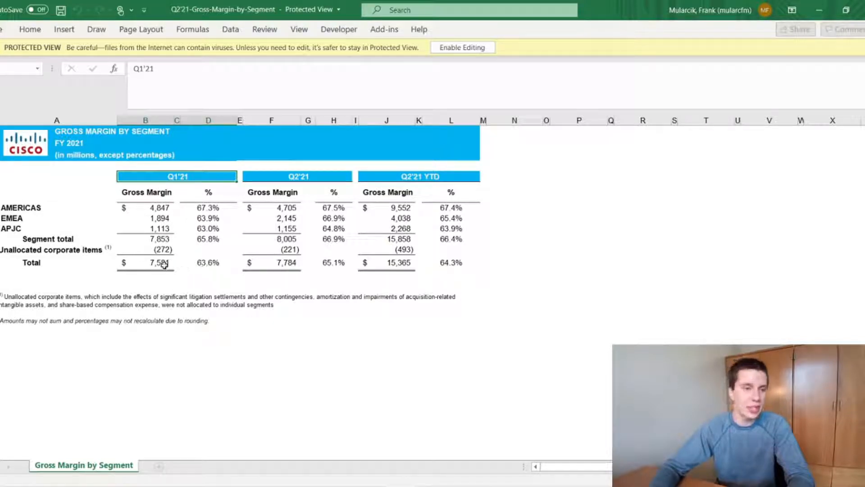
{"action": "left_click", "coordinate": [52, 249]}
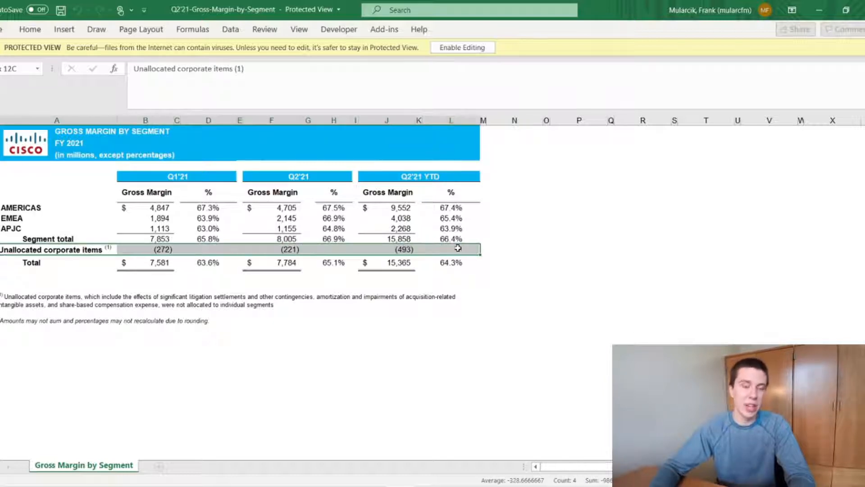
{"action": "left_click", "coordinate": [146, 249]}
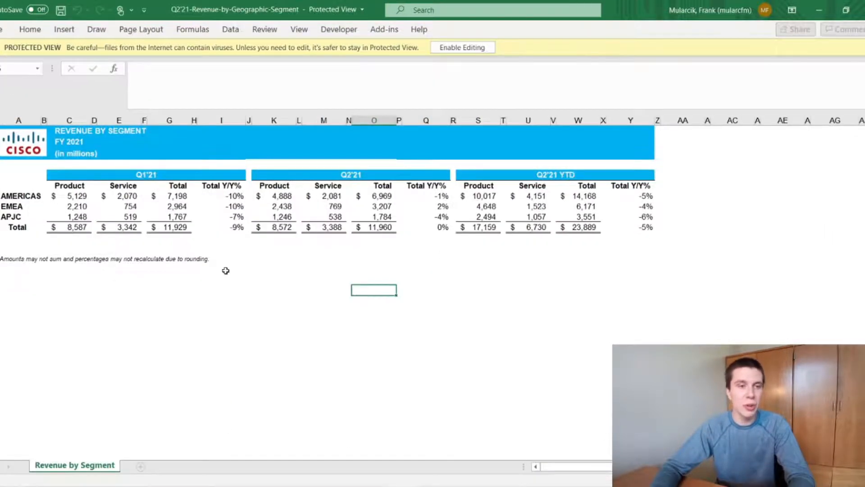
{"action": "mouse_move", "coordinate": [96, 221]}
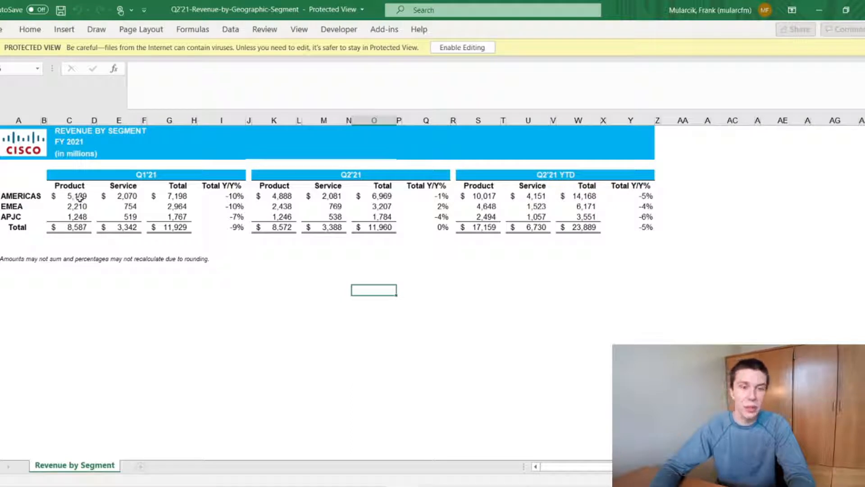
Inspect the Americas Q1'21 service revenue, Q2'21 total and YTD total change cells
{"action": "left_click", "coordinate": [69, 195]}
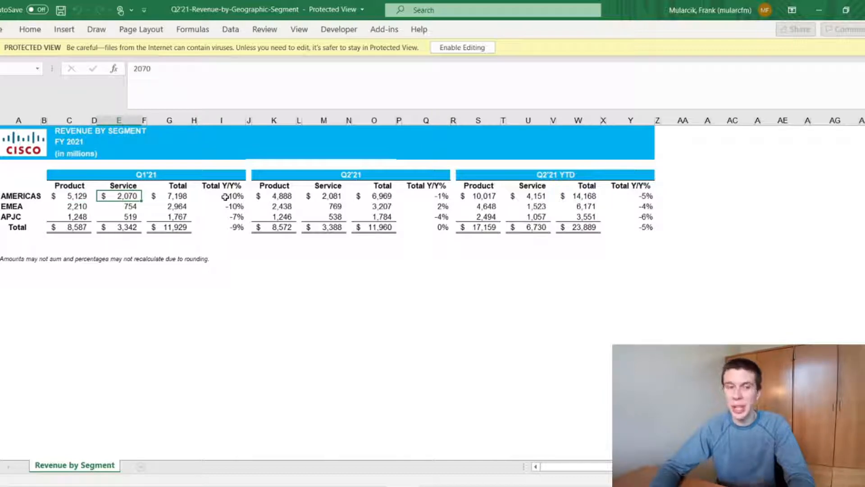
{"action": "mouse_move", "coordinate": [624, 299]}
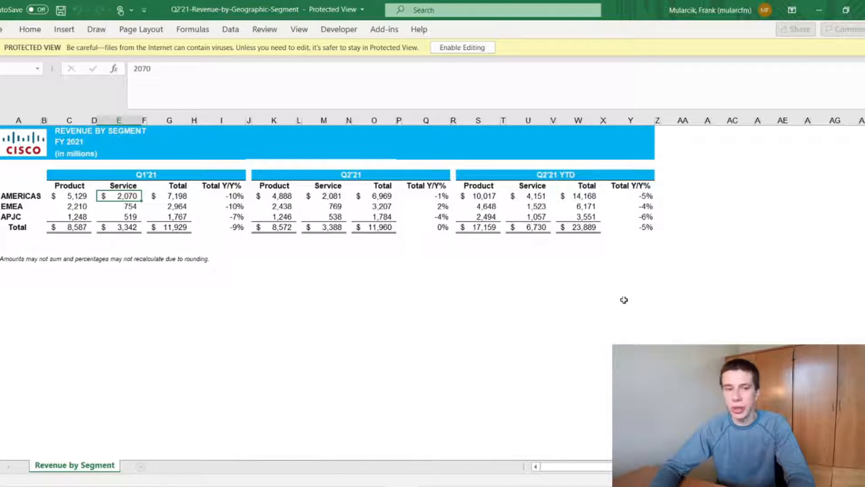
{"action": "mouse_move", "coordinate": [460, 260]}
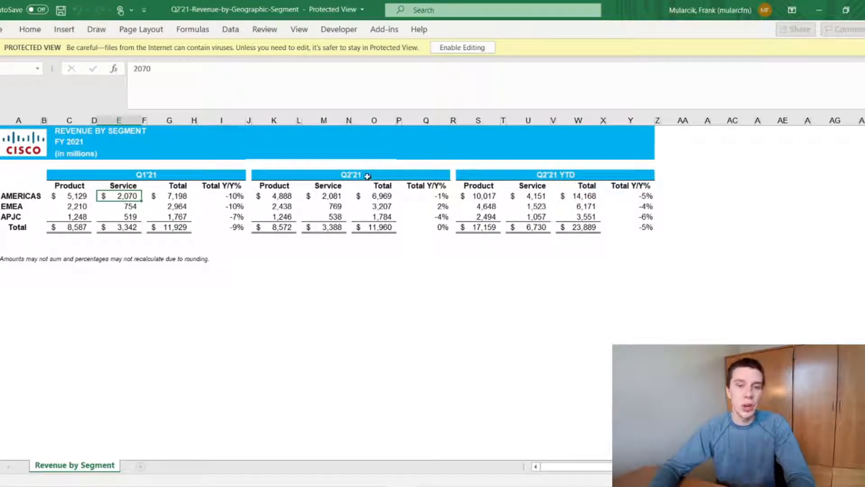
{"action": "left_click", "coordinate": [350, 175]}
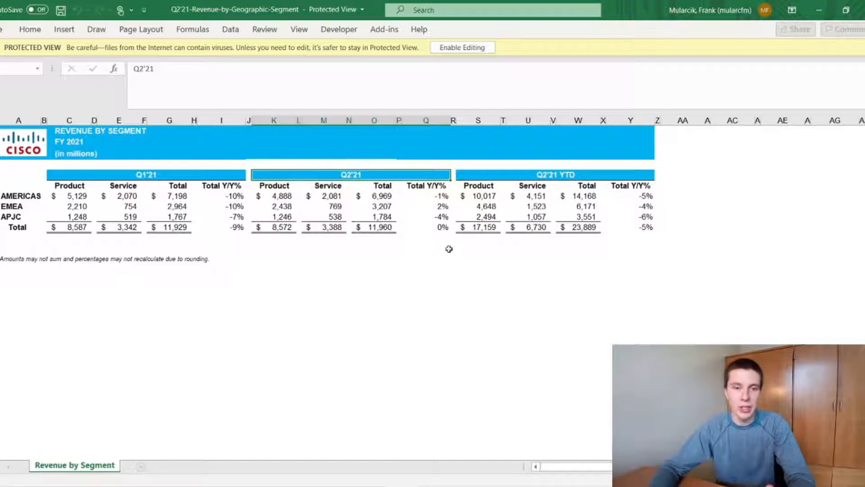
{"action": "left_click", "coordinate": [425, 226]}
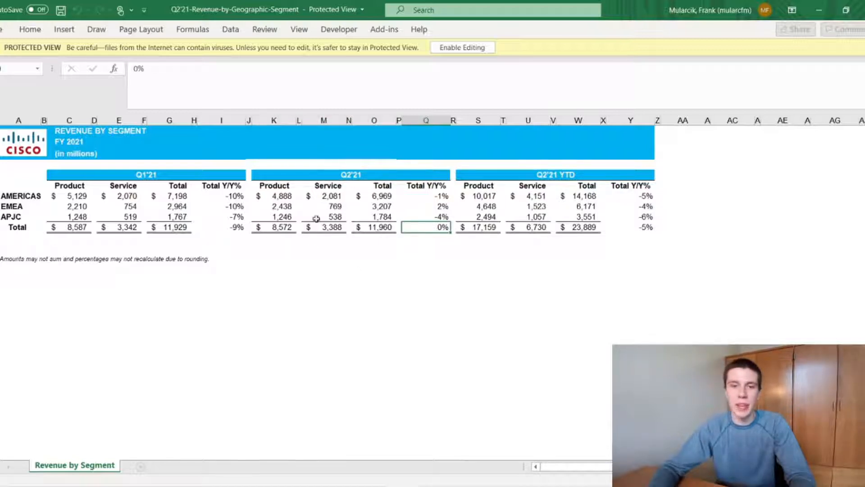
{"action": "mouse_move", "coordinate": [383, 244]}
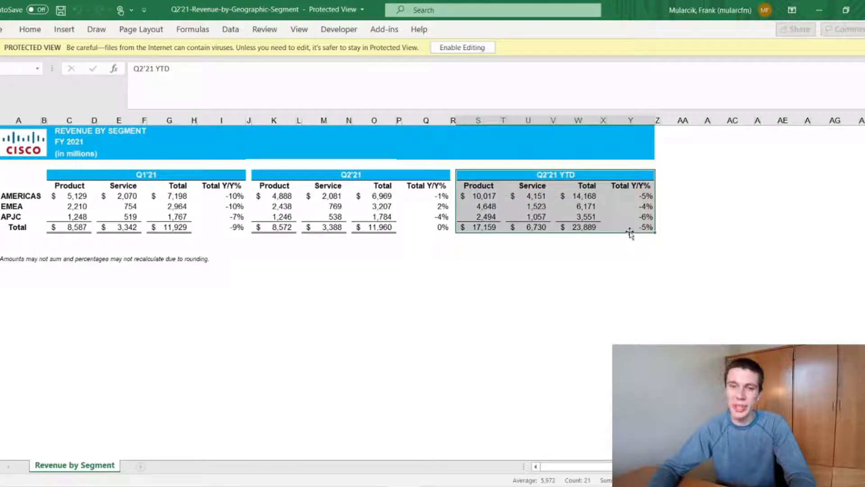
{"action": "left_click", "coordinate": [631, 227]}
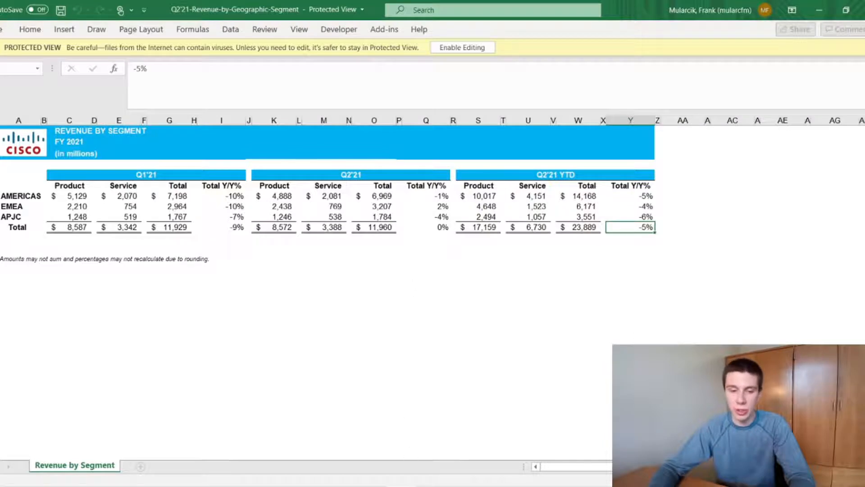
{"action": "left_click", "coordinate": [87, 464]}
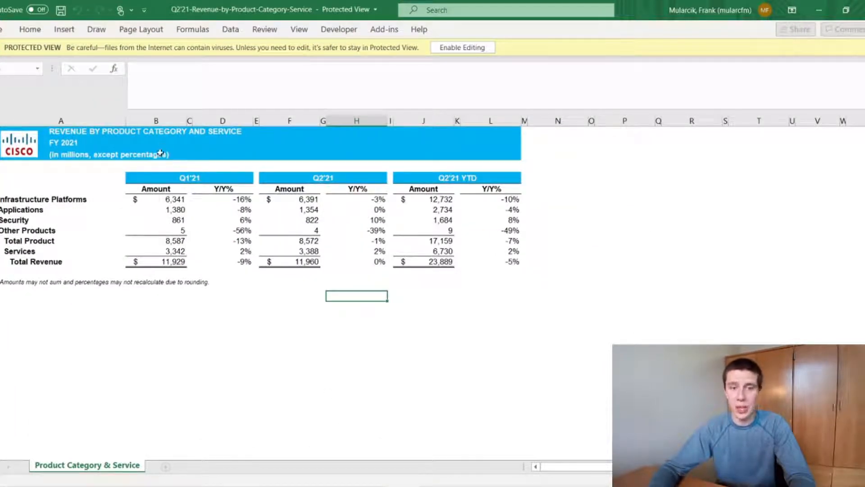
{"action": "mouse_move", "coordinate": [200, 244]}
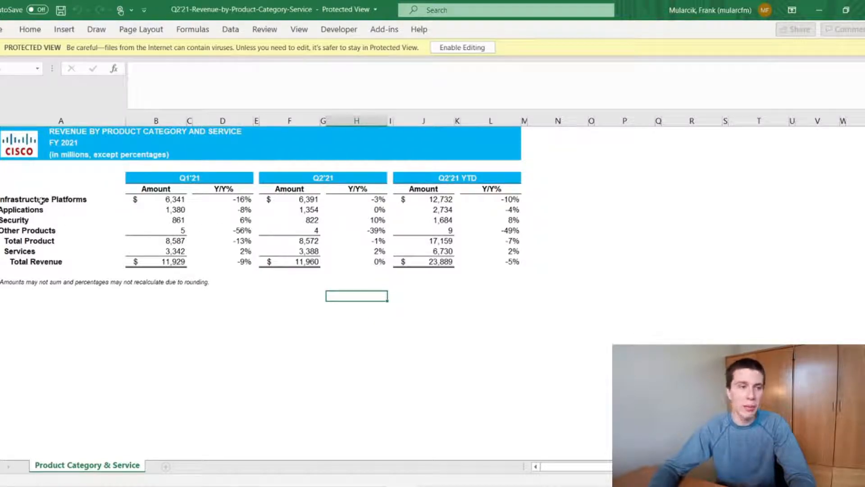
Examine the product category names and Other Products' Q1'21 and Q2'21 Y/Y% figures
{"action": "left_click", "coordinate": [39, 199]}
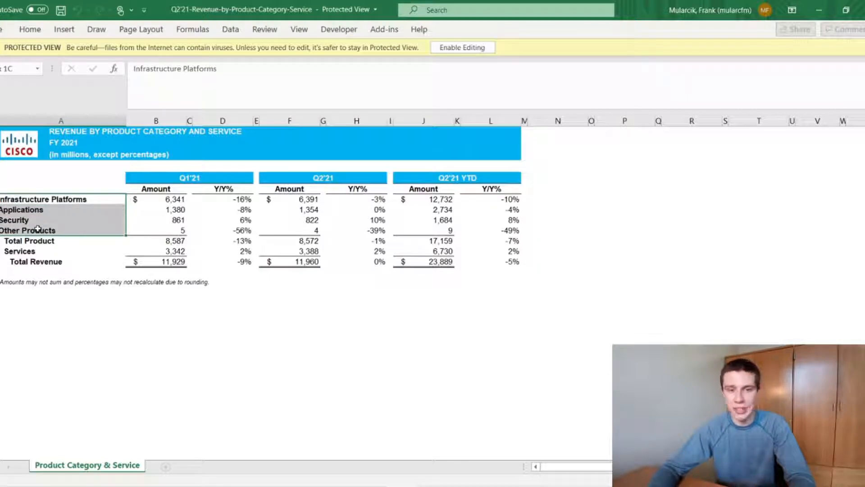
{"action": "left_click", "coordinate": [222, 230]}
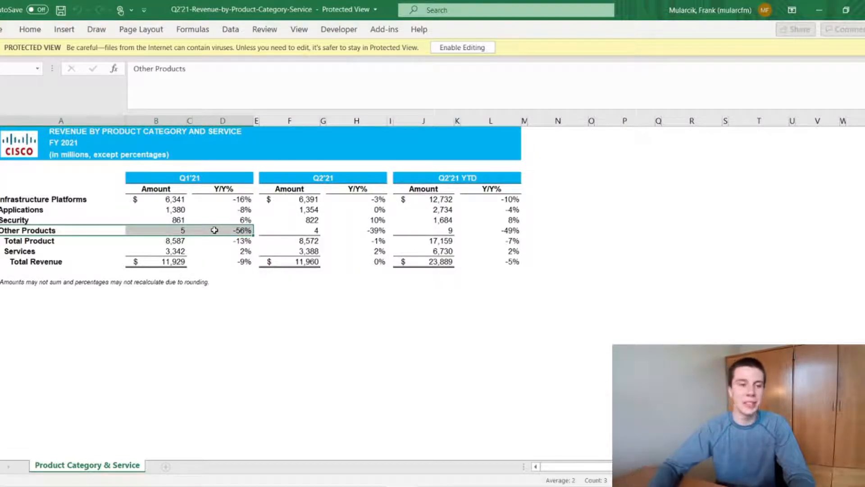
{"action": "mouse_move", "coordinate": [204, 238]}
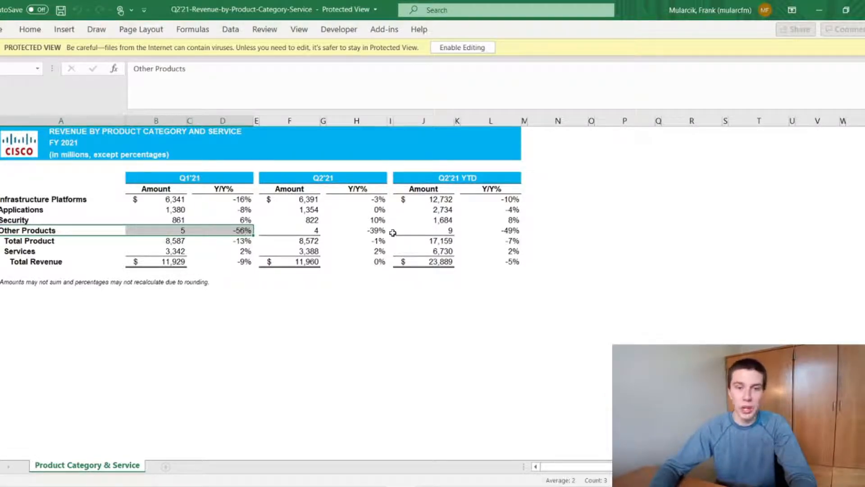
{"action": "left_click", "coordinate": [356, 230]}
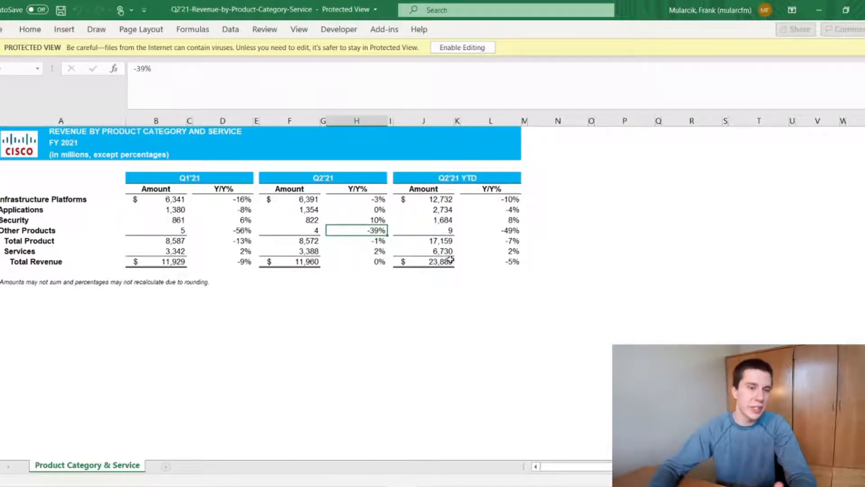
{"action": "left_click", "coordinate": [423, 261]}
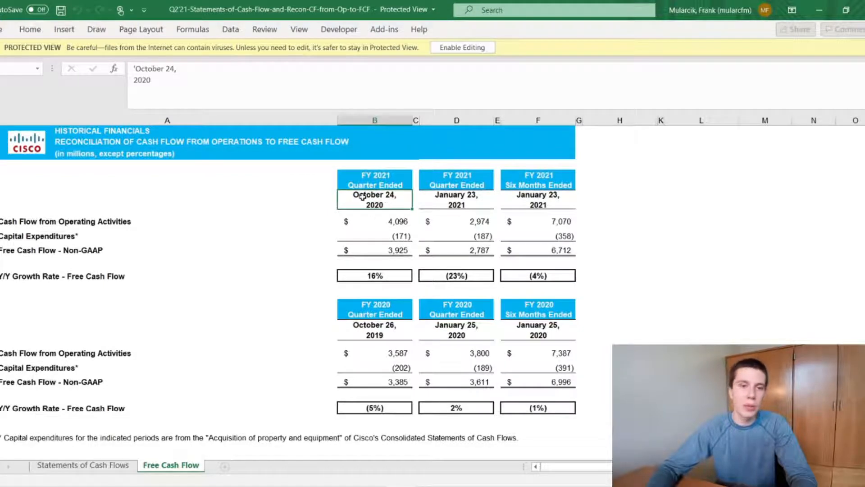
Review the six-months-ended and October 24, 2020 period columns of the free cash flow reconciliation
{"action": "left_click", "coordinate": [456, 199]}
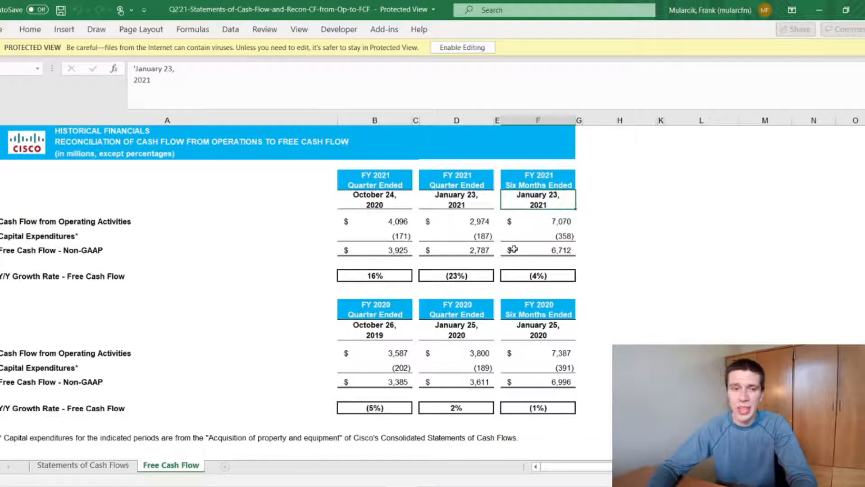
{"action": "mouse_move", "coordinate": [514, 212]}
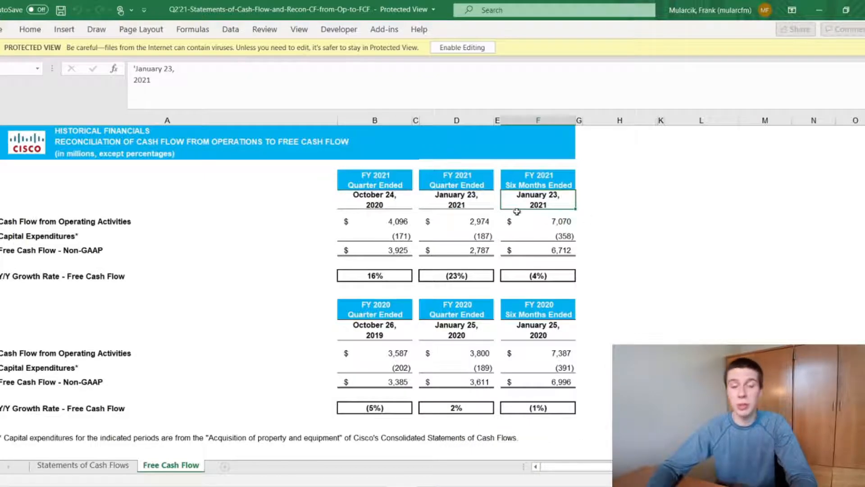
{"action": "scroll", "scroll_direction": "down", "scroll_amount": 3}
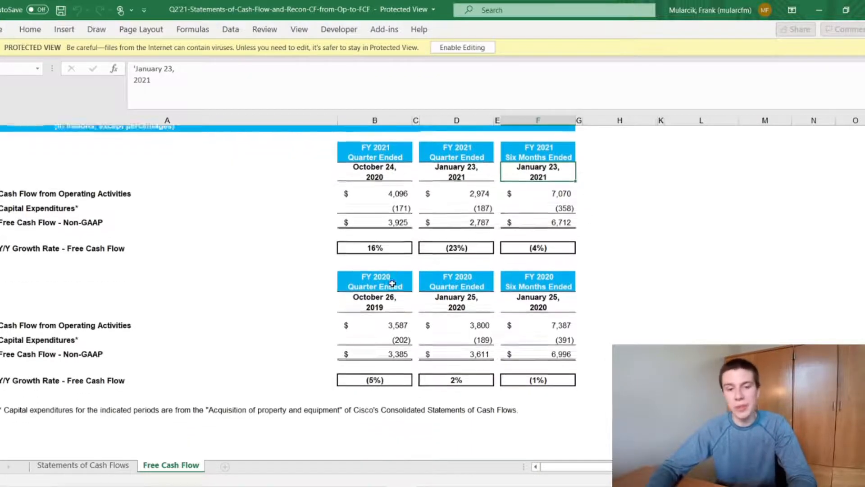
{"action": "scroll", "scroll_direction": "down", "scroll_amount": 3}
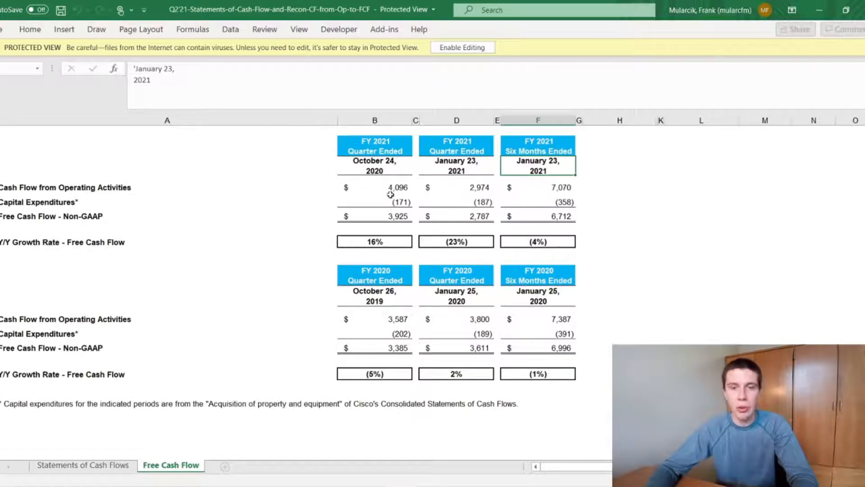
{"action": "left_click", "coordinate": [374, 165]}
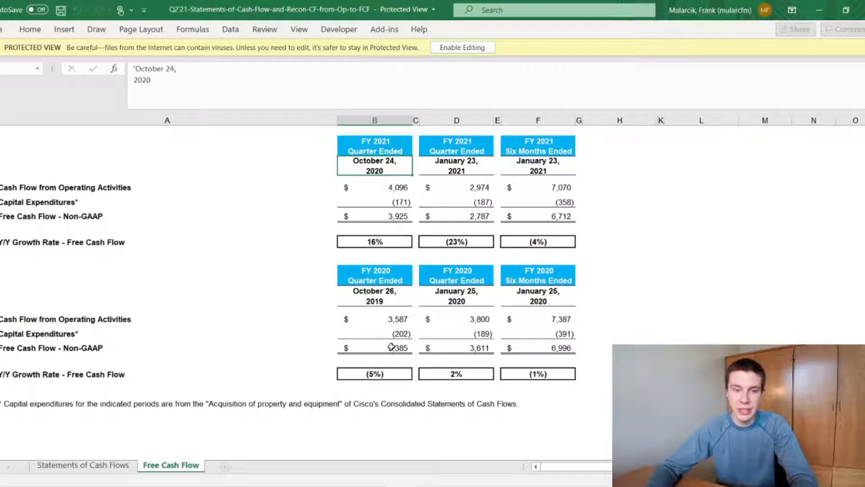
{"action": "mouse_move", "coordinate": [387, 190]}
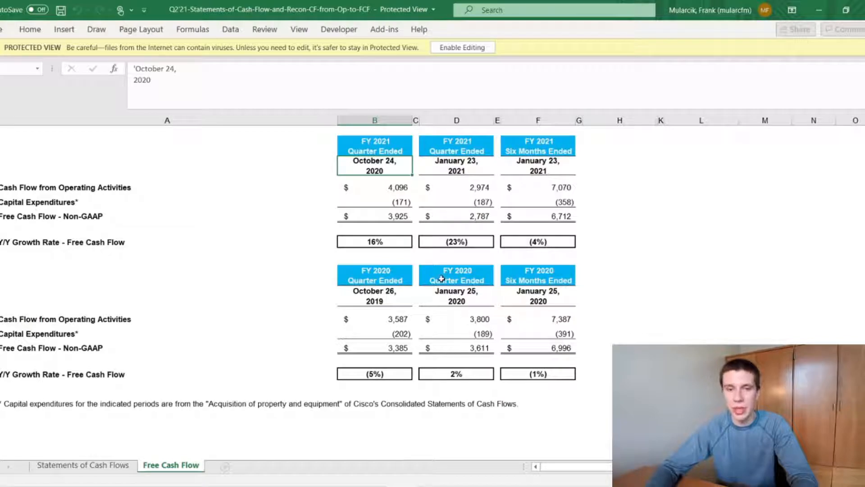
{"action": "mouse_move", "coordinate": [449, 226]}
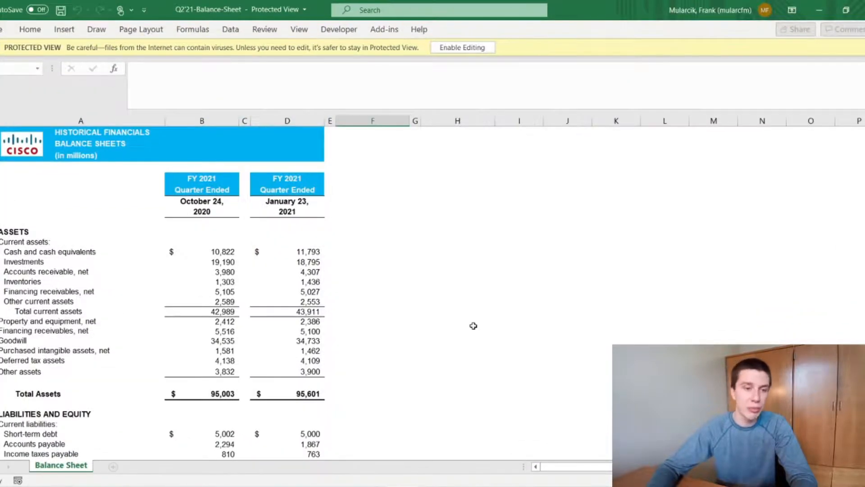
Check the SUM formulas behind Total current assets and Total current liabilities
{"action": "scroll", "scroll_direction": "down", "scroll_amount": 3}
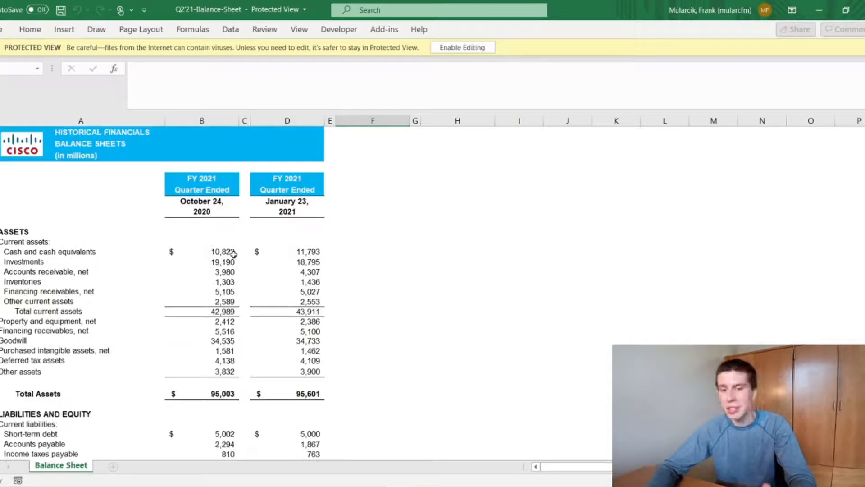
{"action": "scroll", "scroll_direction": "down", "scroll_amount": 3}
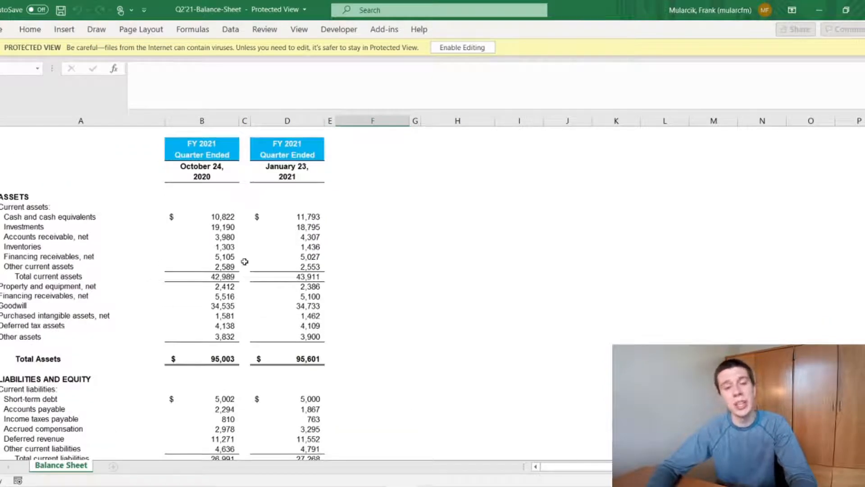
{"action": "left_click", "coordinate": [202, 216]}
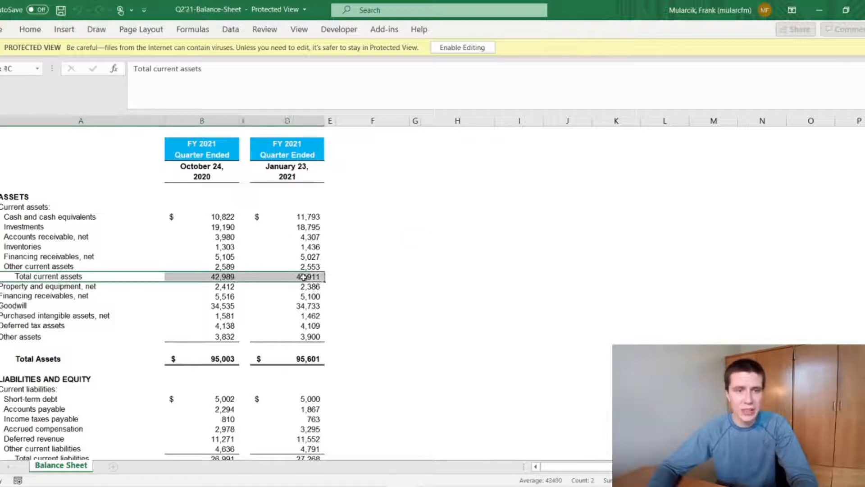
{"action": "left_click", "coordinate": [287, 275]}
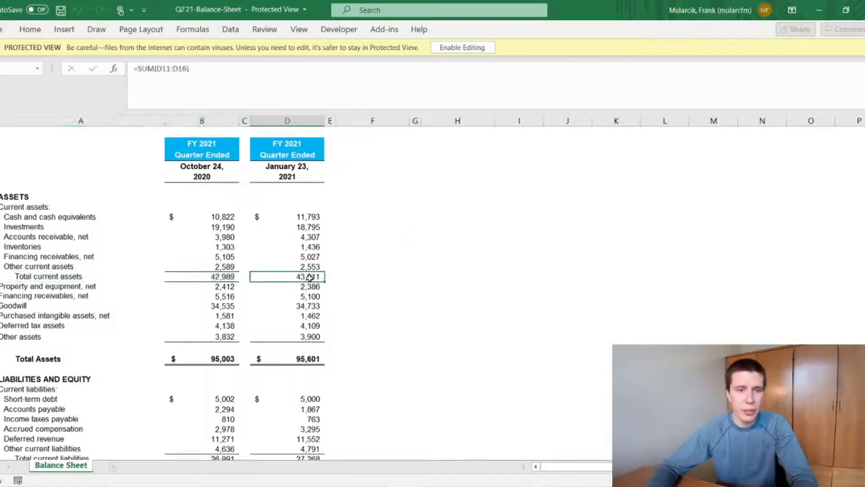
{"action": "scroll", "scroll_direction": "down", "scroll_amount": 3}
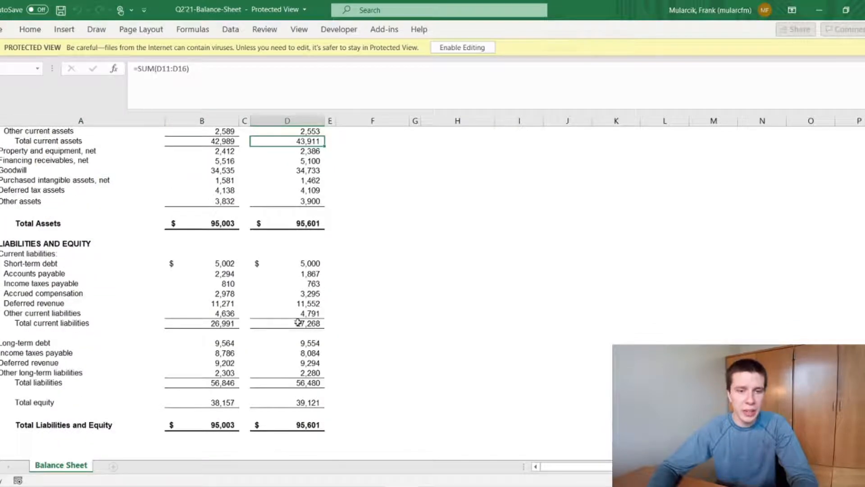
{"action": "left_click", "coordinate": [287, 323]}
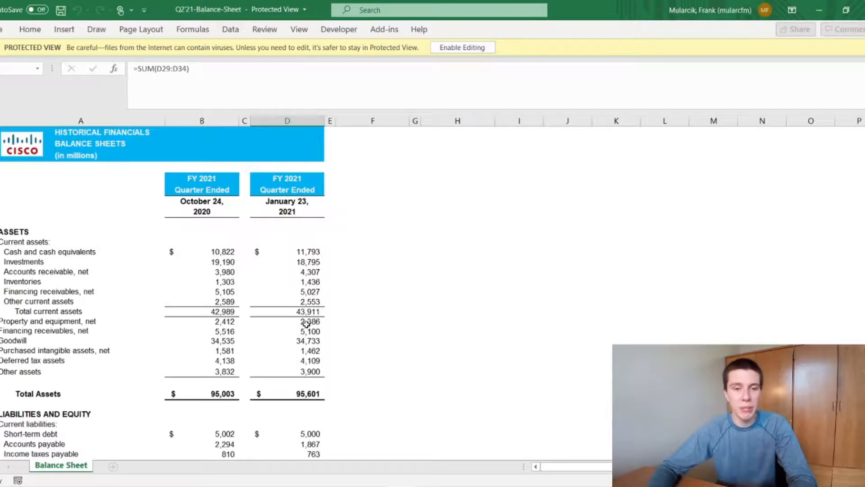
{"action": "scroll", "scroll_direction": "down", "scroll_amount": 3}
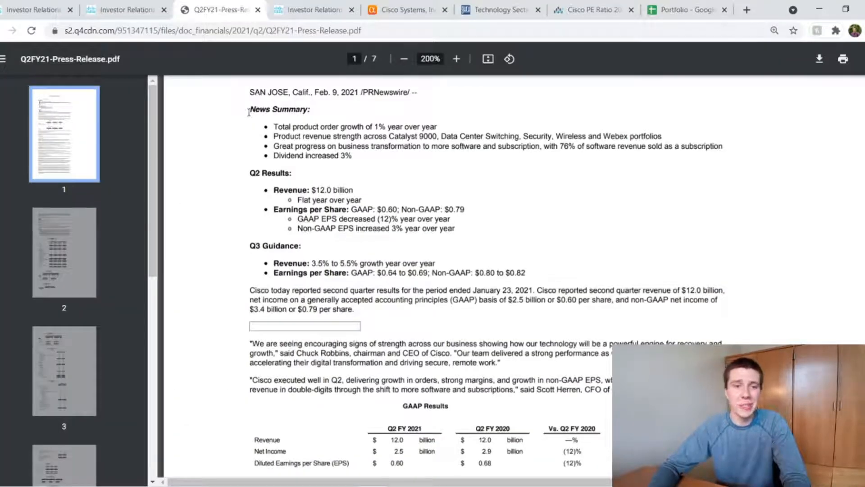
Highlight the summary bullets on product order growth, product revenue and software subscriptions
{"action": "double_click", "coordinate": [280, 108]}
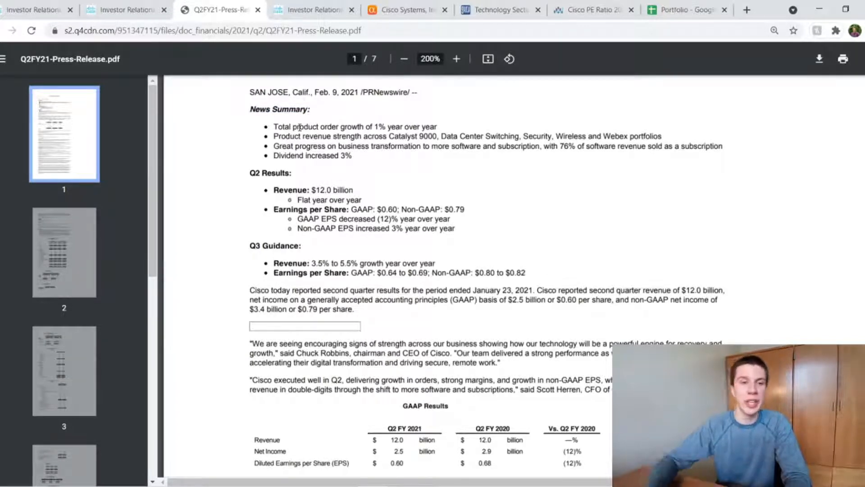
{"action": "left_click_drag", "start_coordinate": [281, 127], "coordinate": [398, 126]}
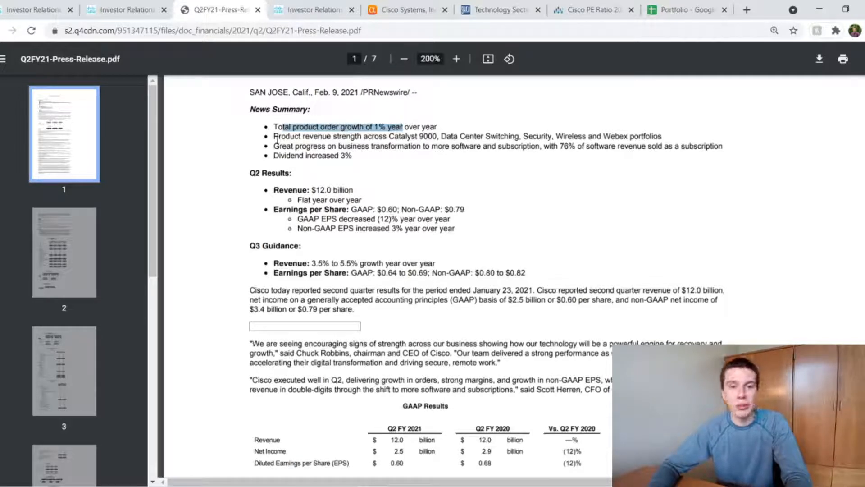
{"action": "left_click_drag", "start_coordinate": [273, 136], "coordinate": [466, 136]}
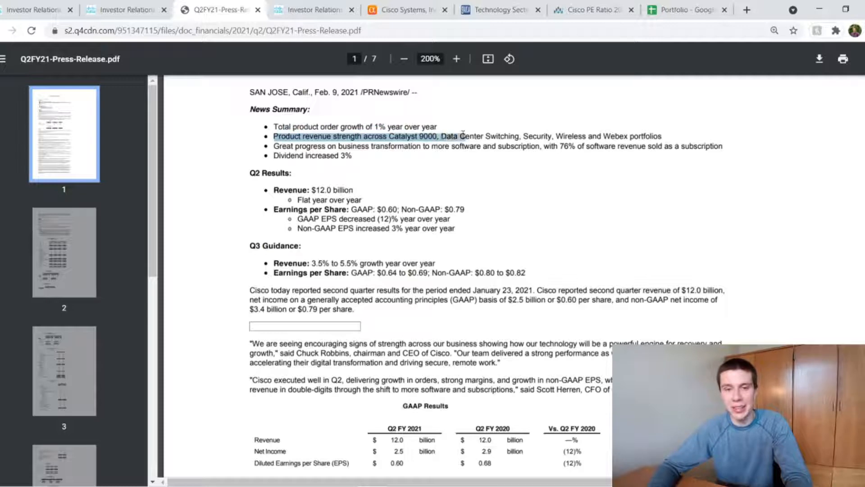
{"action": "left_click_drag", "start_coordinate": [441, 136], "coordinate": [552, 136]}
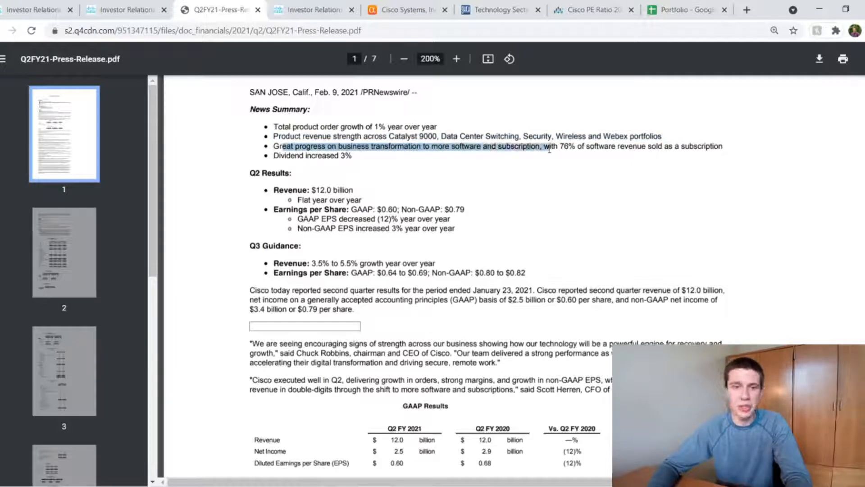
{"action": "left_click_drag", "start_coordinate": [546, 146], "coordinate": [654, 146]}
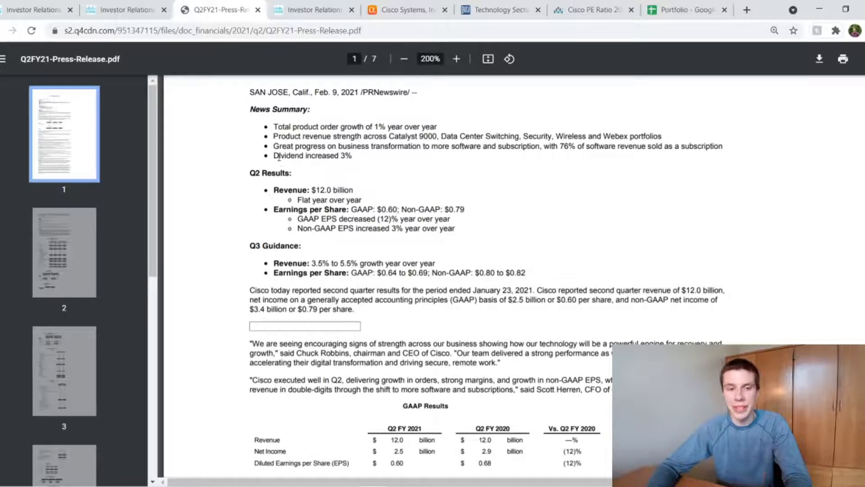
Highlight the GAAP EPS decrease, Q3 revenue guidance and $0.80–$0.82 non-GAAP EPS guidance
{"action": "left_click_drag", "start_coordinate": [273, 155], "coordinate": [351, 155]}
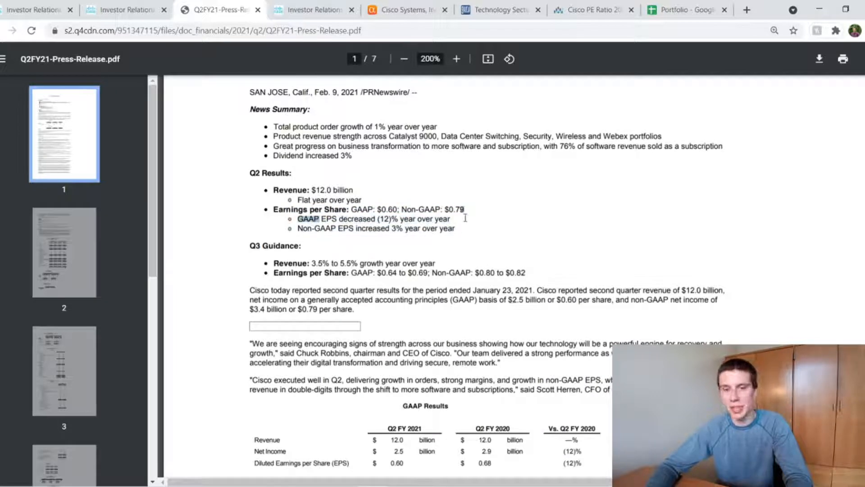
{"action": "left_click_drag", "start_coordinate": [297, 219], "coordinate": [455, 228]}
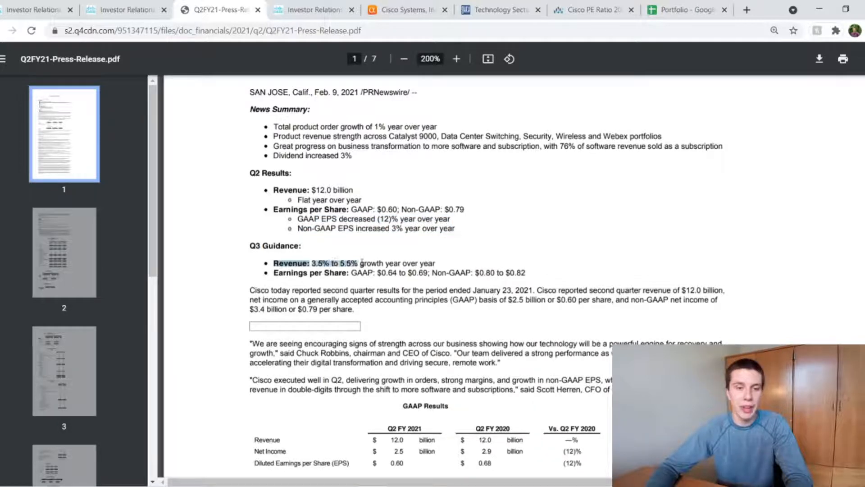
{"action": "left_click_drag", "start_coordinate": [311, 263], "coordinate": [435, 263]}
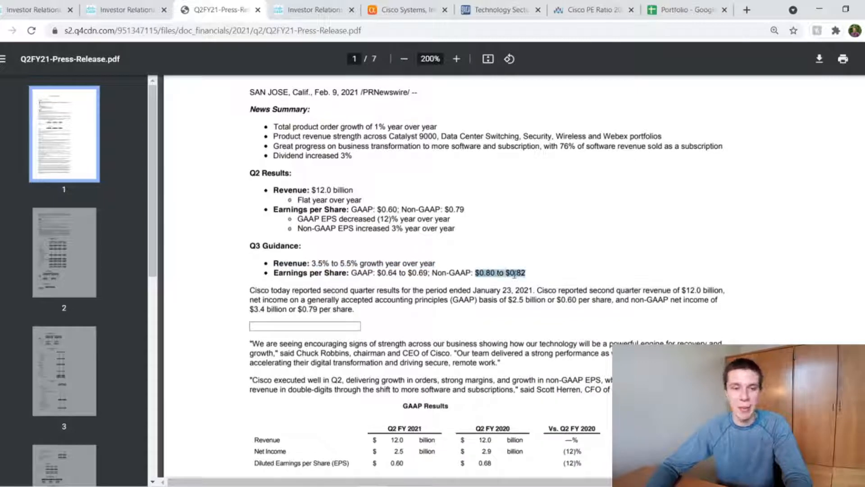
Switch to the Quote & Chart tab and scroll past the stock quote to the Investment calculator
{"action": "left_click", "coordinate": [312, 9]}
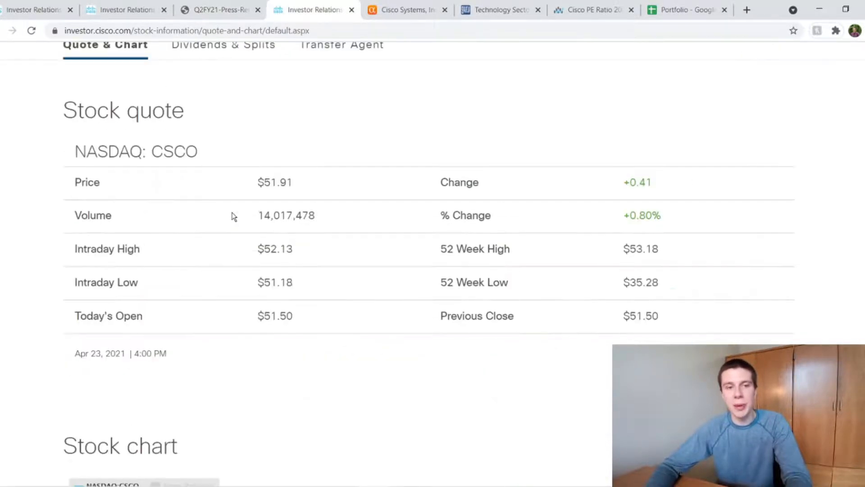
{"action": "scroll", "scroll_direction": "up", "scroll_amount": 3}
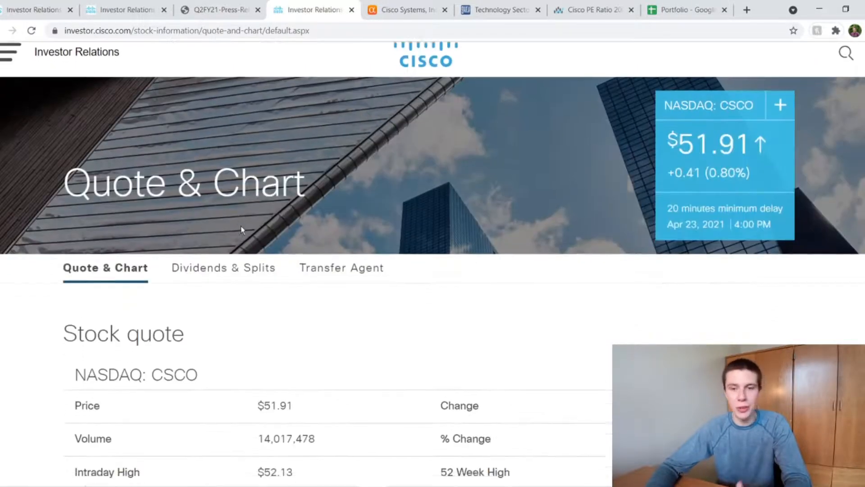
{"action": "scroll", "scroll_direction": "down", "scroll_amount": 3}
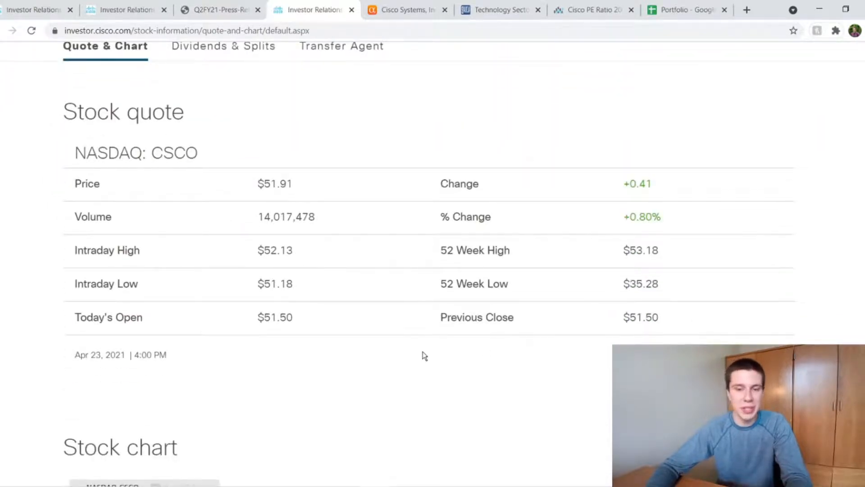
{"action": "scroll", "scroll_direction": "down", "scroll_amount": 3}
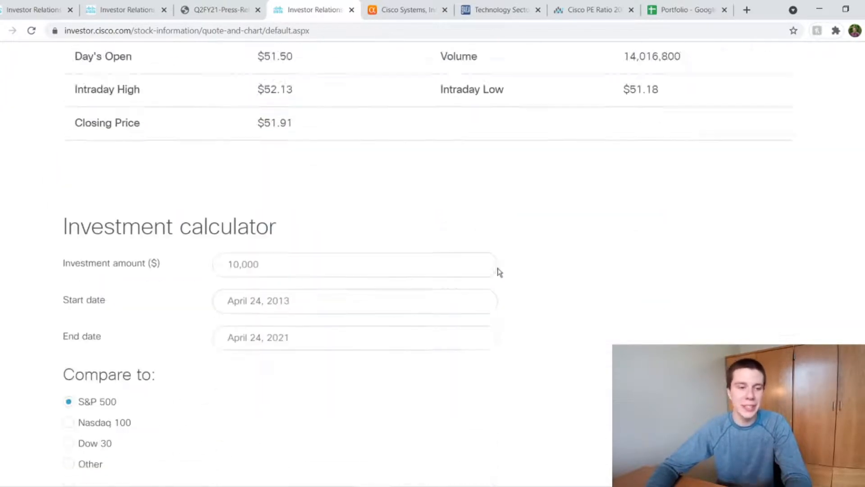
{"action": "scroll", "scroll_direction": "down", "scroll_amount": 3}
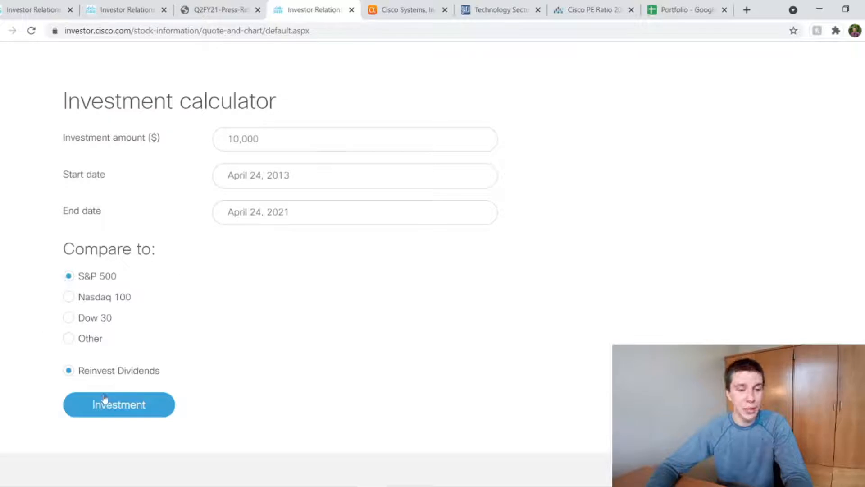
{"action": "left_click", "coordinate": [119, 403]}
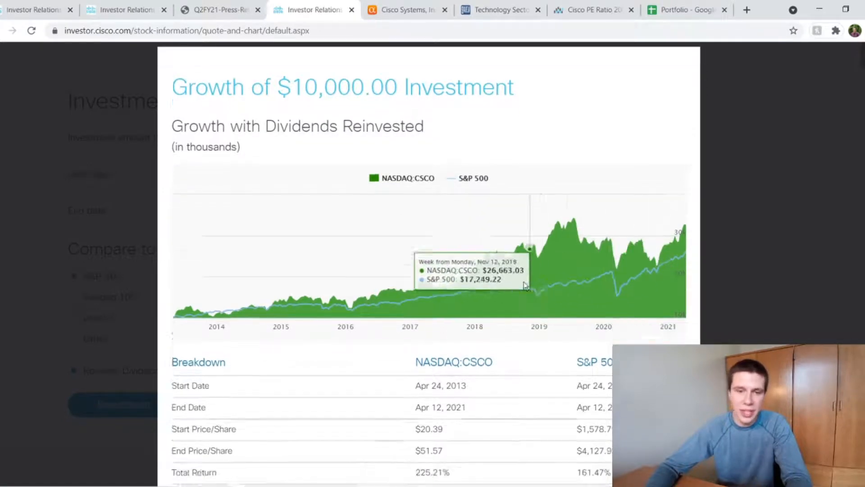
{"action": "scroll", "scroll_direction": "down", "scroll_amount": 3}
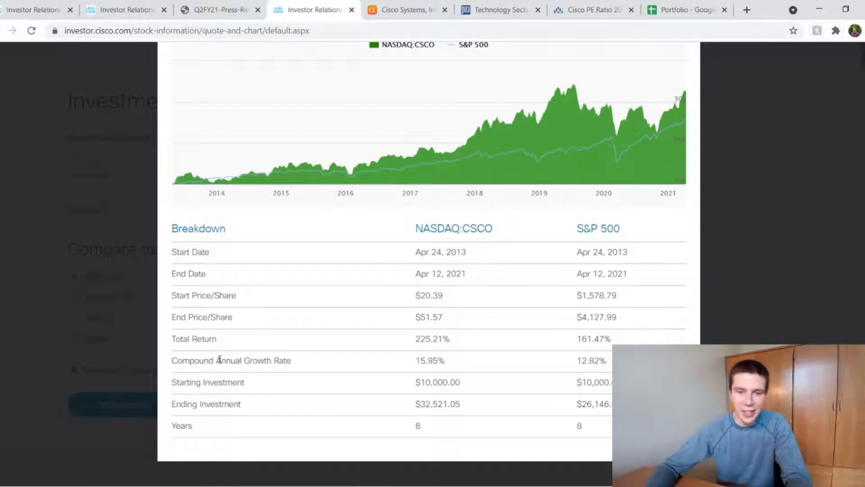
{"action": "left_click_drag", "start_coordinate": [216, 360], "coordinate": [445, 360]}
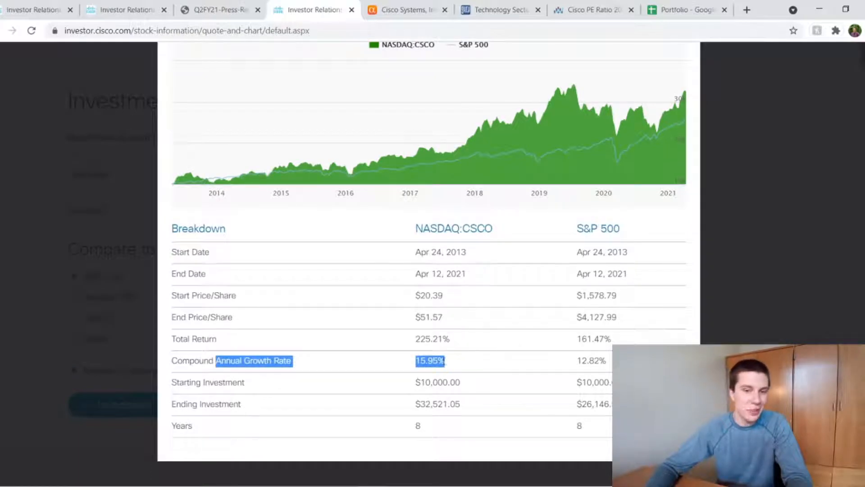
{"action": "mouse_move", "coordinate": [573, 366]}
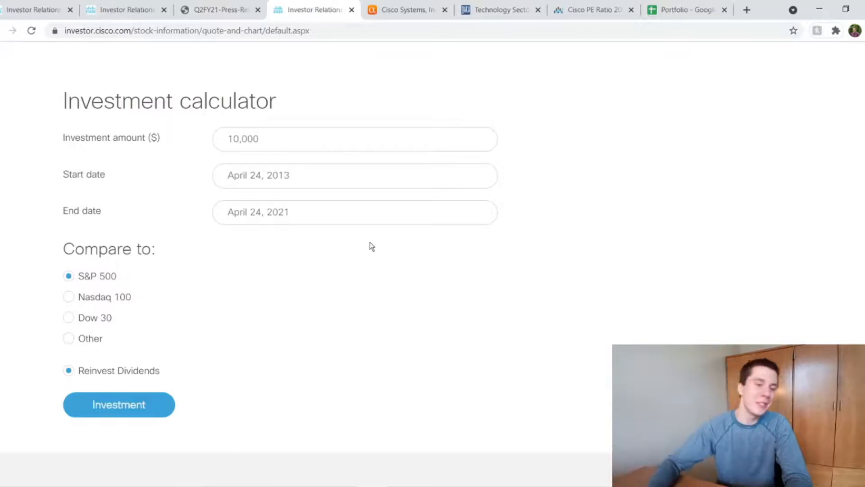
{"action": "mouse_move", "coordinate": [317, 261]}
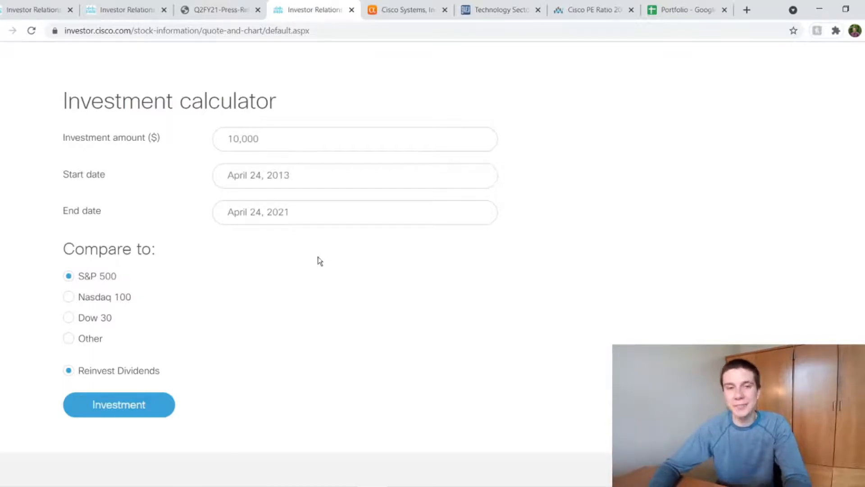
On the CSCO dividend scorecard, mark the 2.85% yield, $1.48 payout and 10.25% growth rate
{"action": "left_click", "coordinate": [405, 9]}
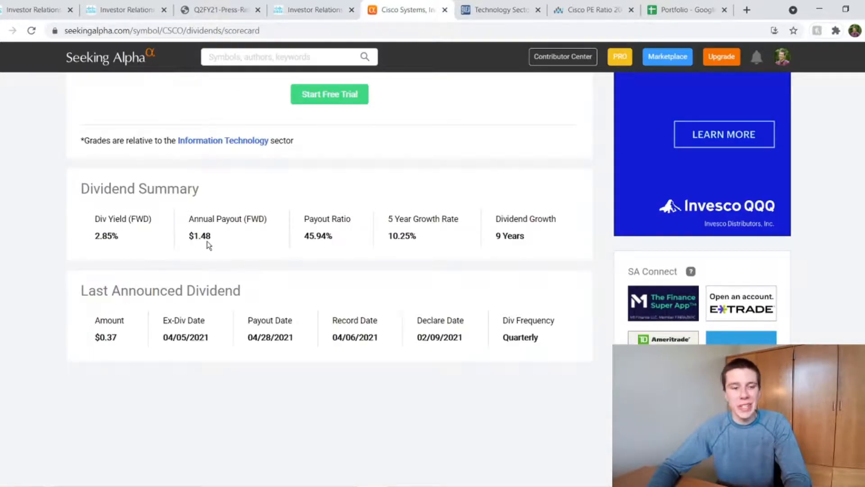
{"action": "double_click", "coordinate": [105, 337]}
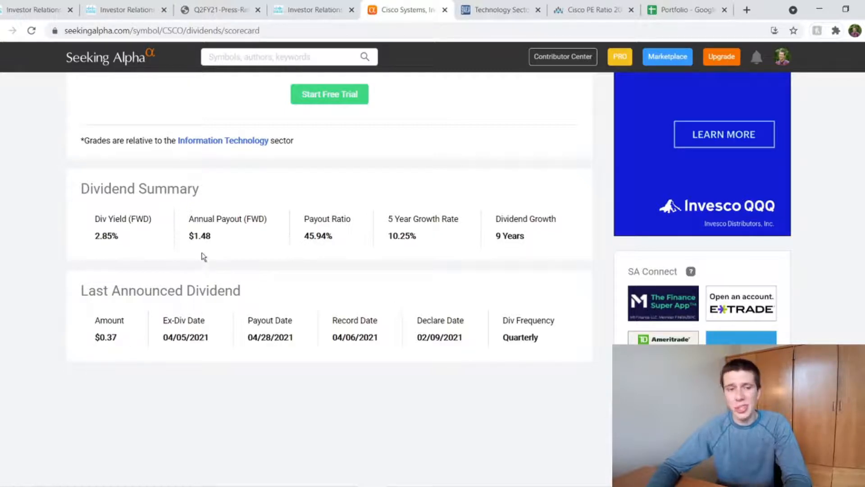
{"action": "mouse_move", "coordinate": [190, 238]}
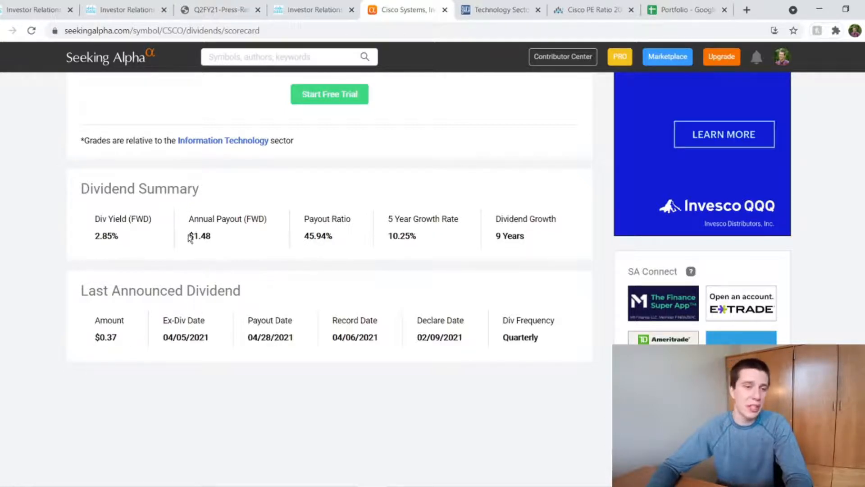
{"action": "double_click", "coordinate": [199, 236]}
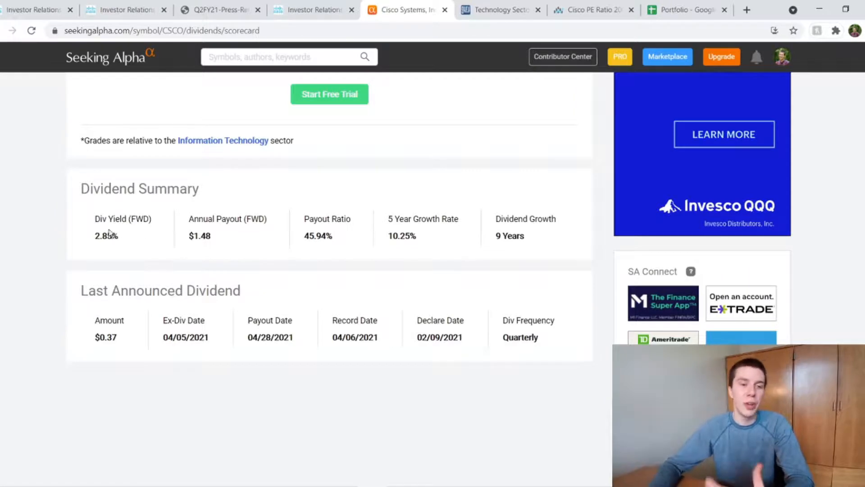
{"action": "double_click", "coordinate": [105, 235]}
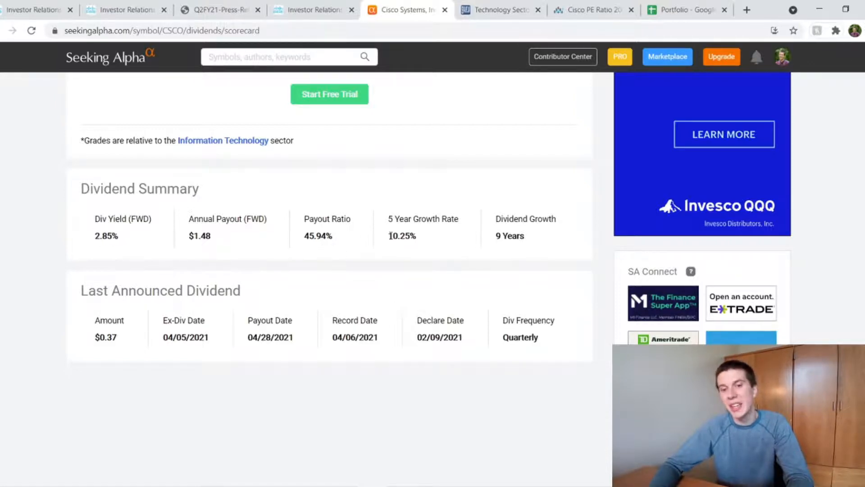
{"action": "double_click", "coordinate": [401, 236]}
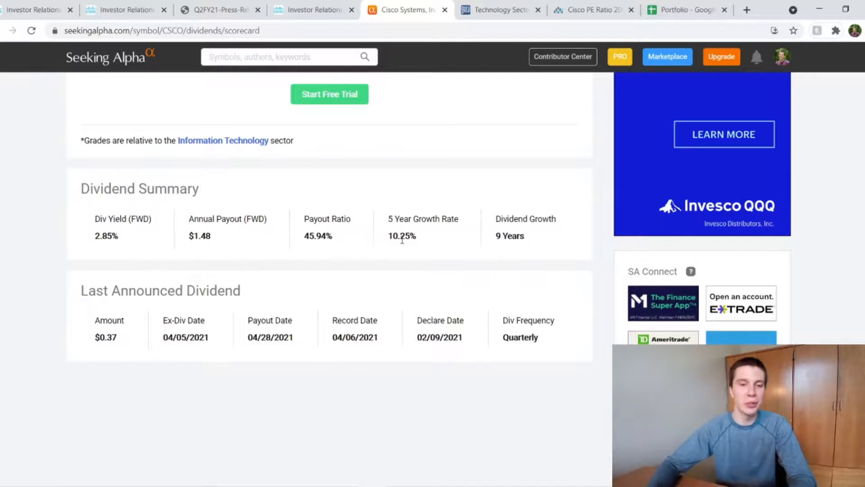
{"action": "double_click", "coordinate": [509, 236]}
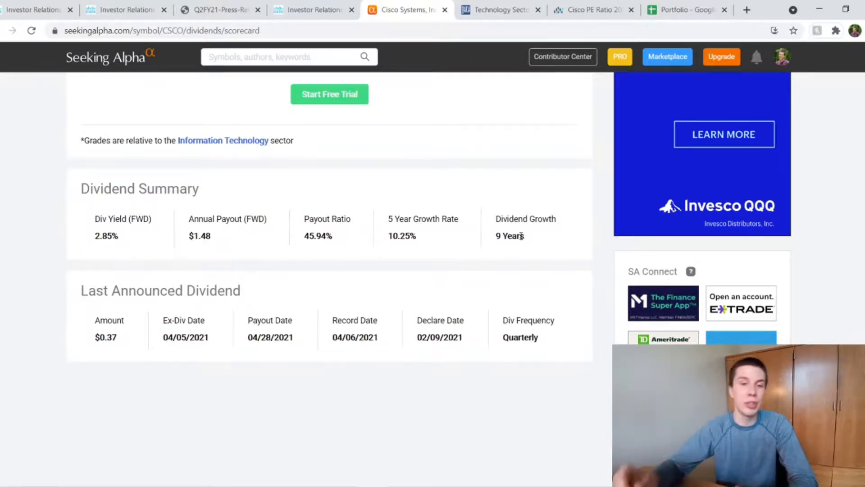
Bring up Macrotrends' Cisco PE ratio chart with price, TTM EPS and PE history
{"action": "left_click", "coordinate": [590, 10]}
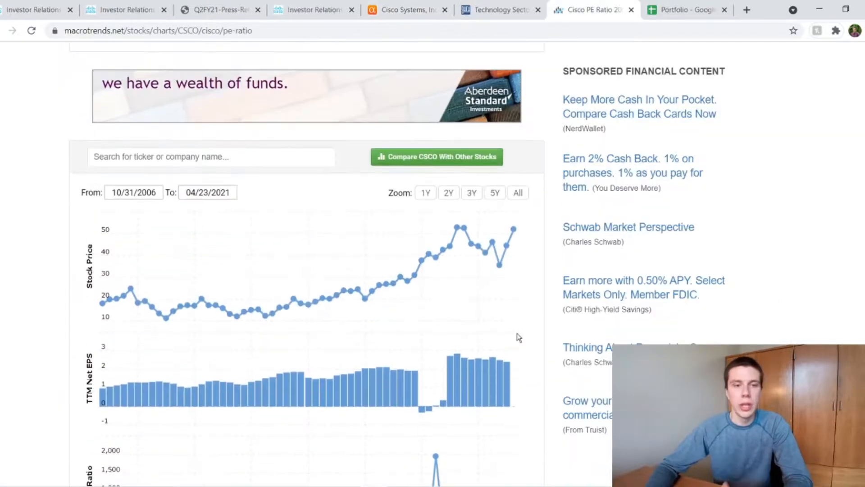
{"action": "scroll", "scroll_direction": "down", "scroll_amount": 3}
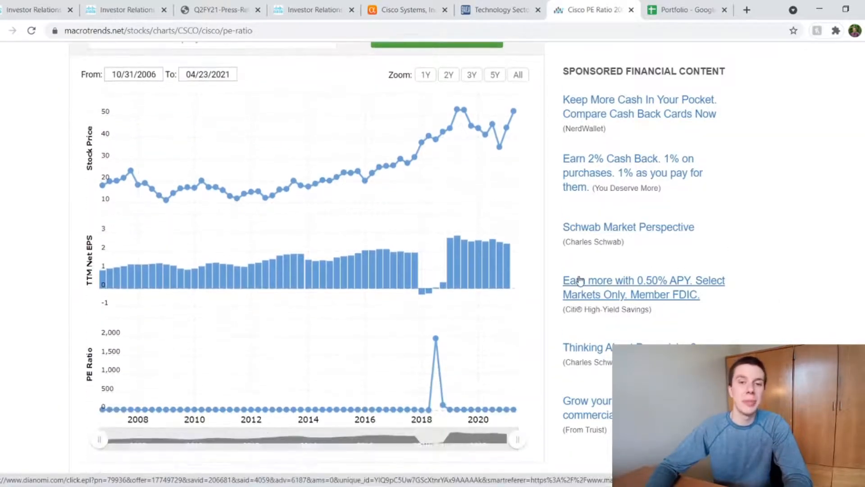
{"action": "scroll", "scroll_direction": "down", "scroll_amount": 3}
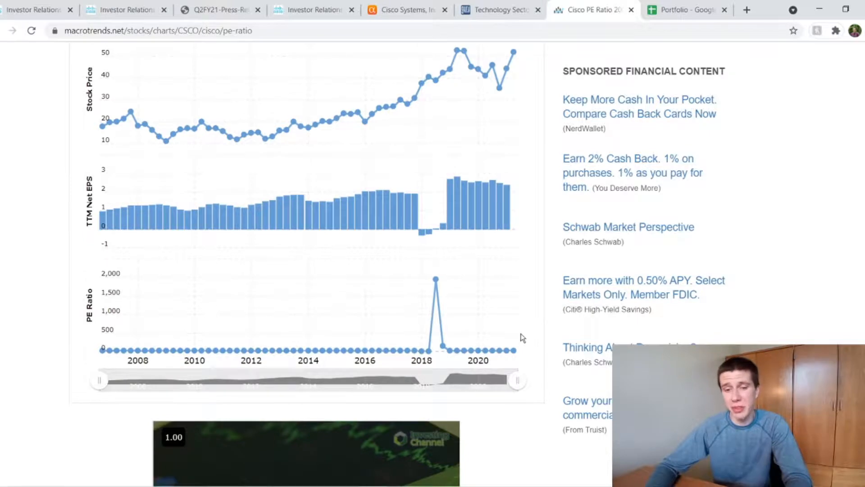
{"action": "mouse_move", "coordinate": [516, 352]}
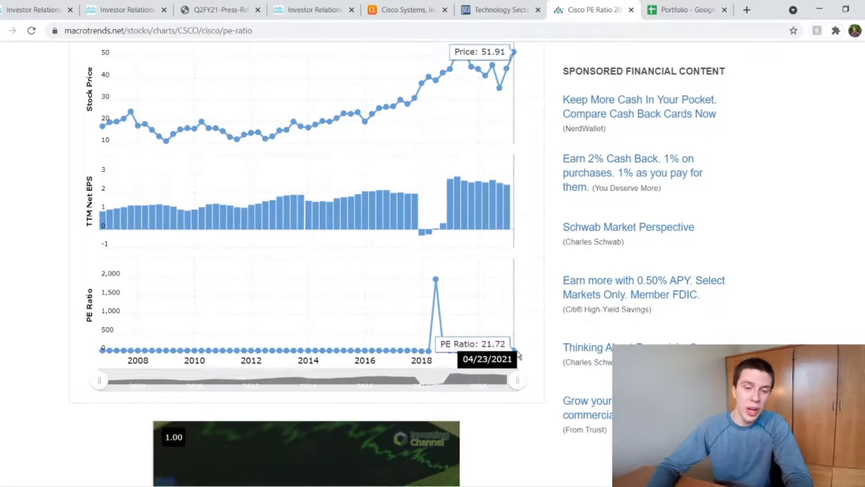
{"action": "mouse_move", "coordinate": [510, 244]}
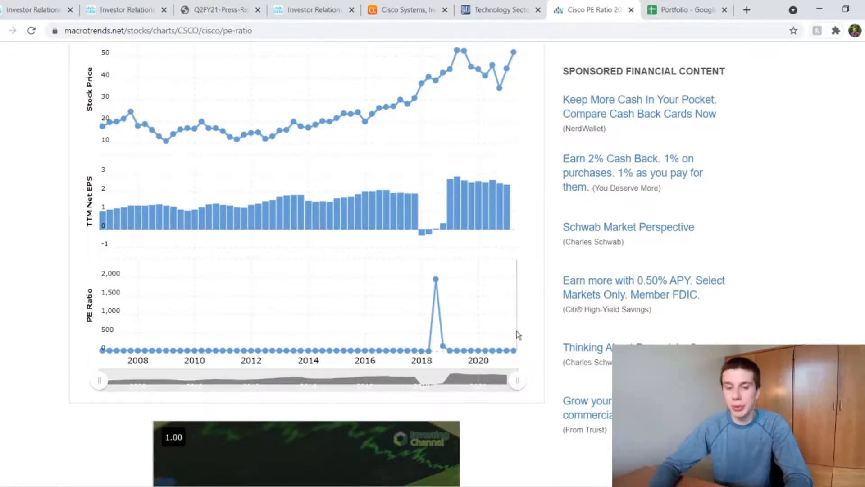
{"action": "mouse_move", "coordinate": [437, 282]}
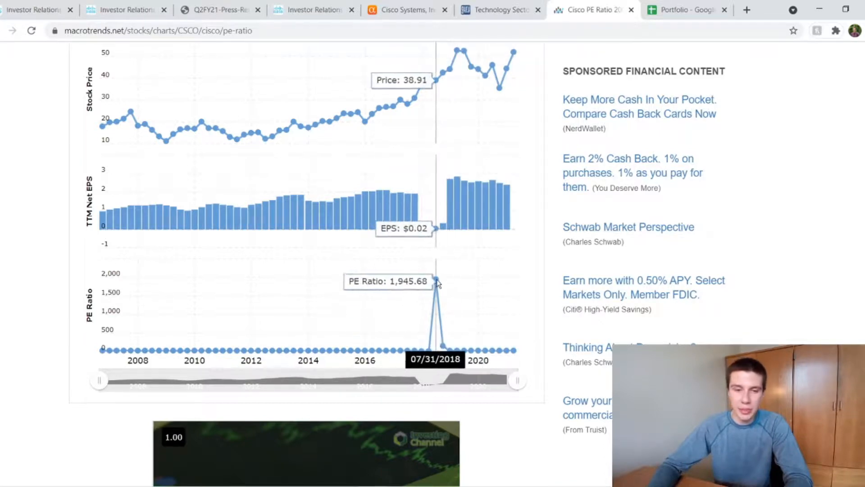
Narrow the chart to years before the 2018 spike, then restore the full 2006–2021 range
{"action": "left_click_drag", "start_coordinate": [517, 379], "coordinate": [411, 379]}
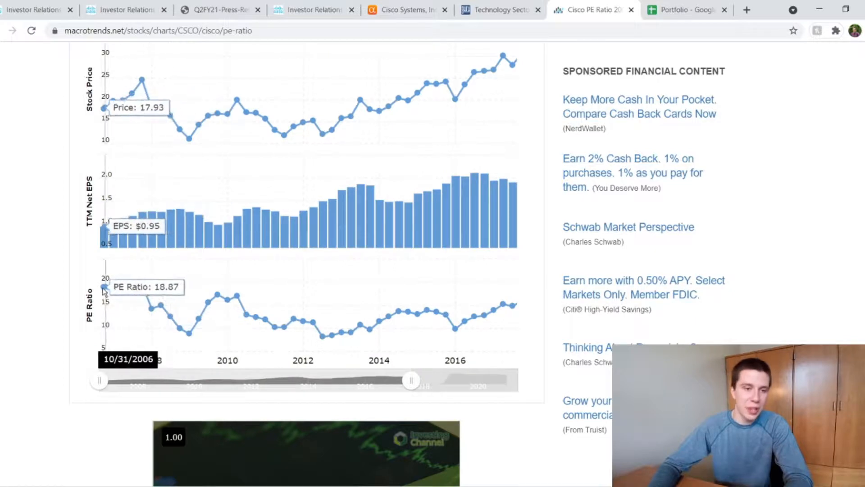
{"action": "mouse_move", "coordinate": [204, 306]}
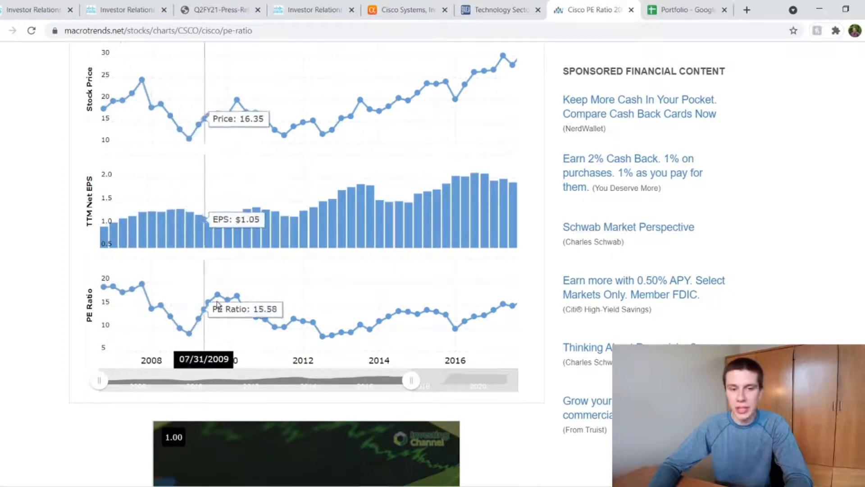
{"action": "mouse_move", "coordinate": [176, 306]}
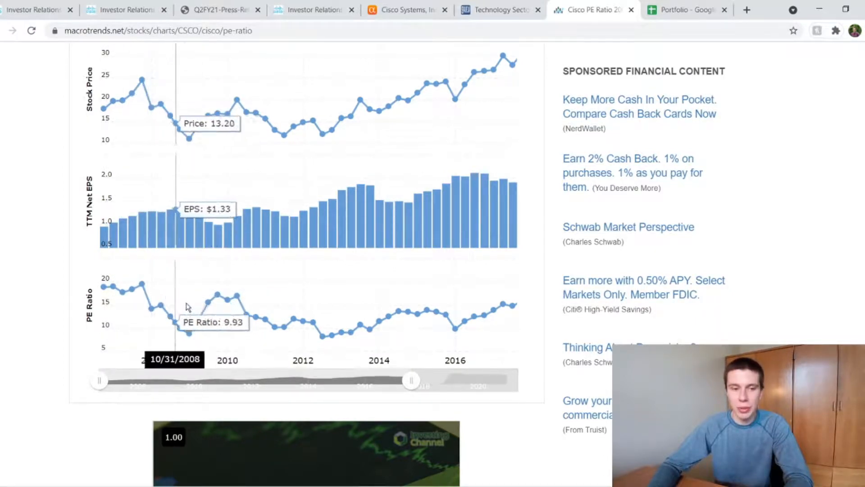
{"action": "mouse_move", "coordinate": [342, 314]}
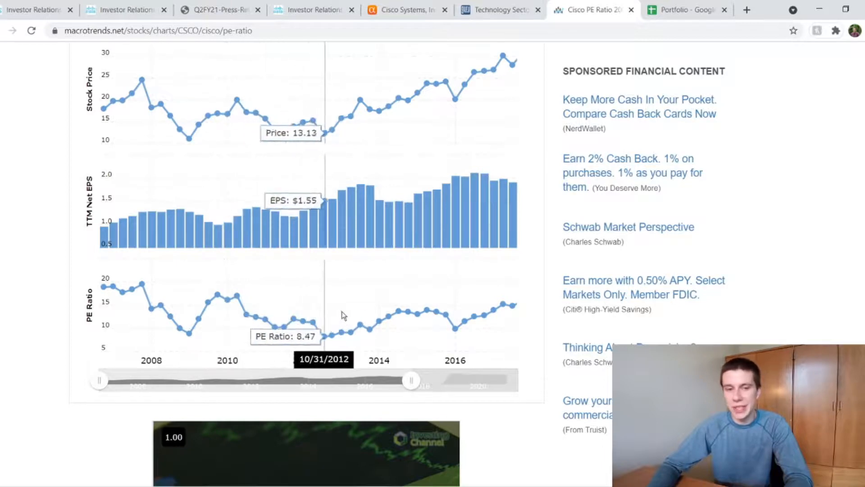
{"action": "mouse_move", "coordinate": [519, 309]}
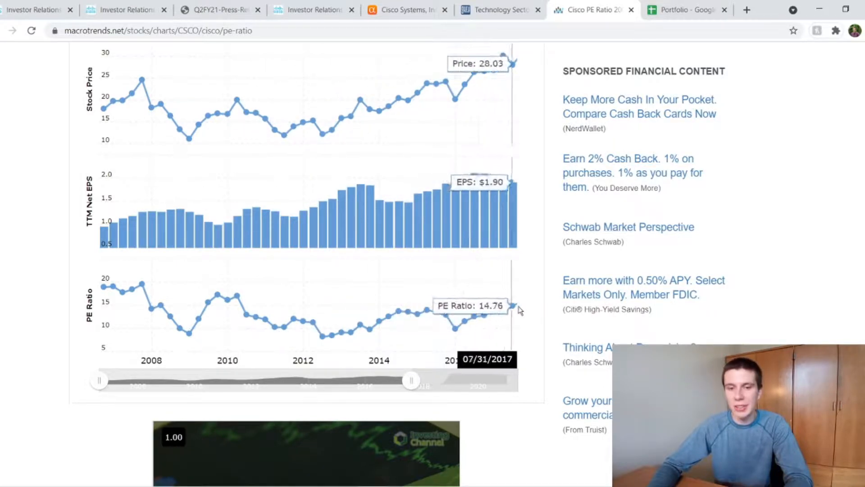
{"action": "left_click_drag", "start_coordinate": [410, 380], "coordinate": [473, 379]}
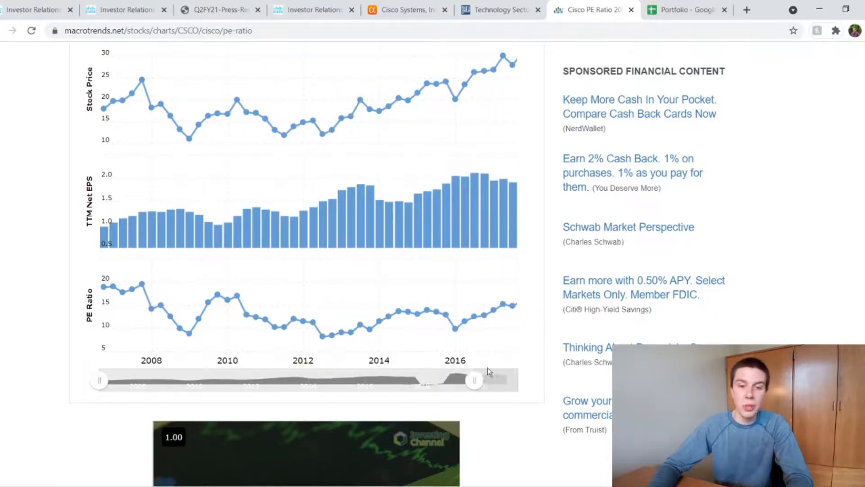
{"action": "left_click_drag", "start_coordinate": [473, 379], "coordinate": [516, 379]}
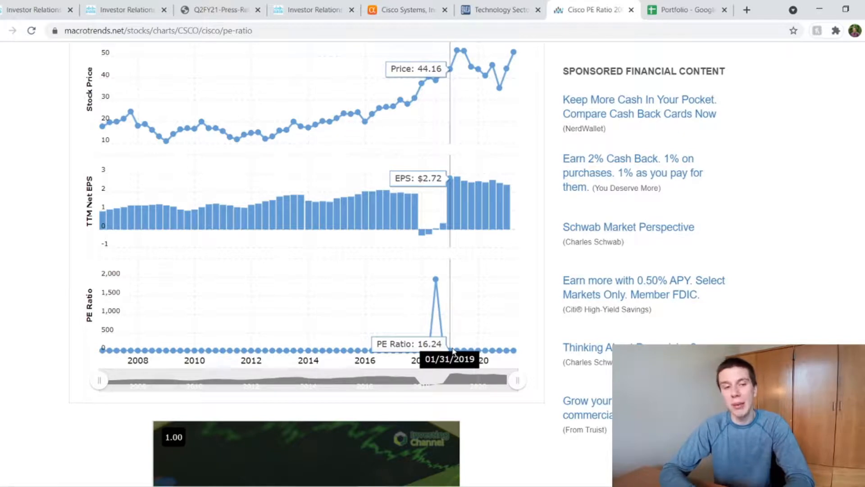
{"action": "mouse_move", "coordinate": [472, 347]}
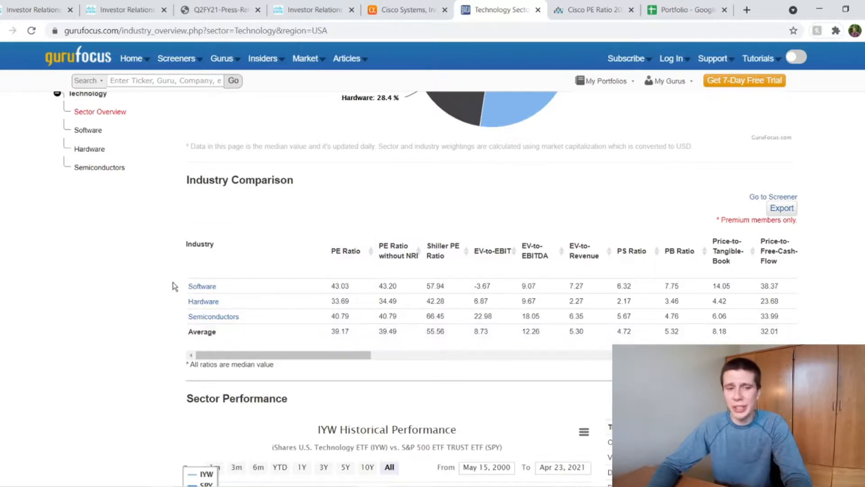
{"action": "mouse_move", "coordinate": [168, 302]}
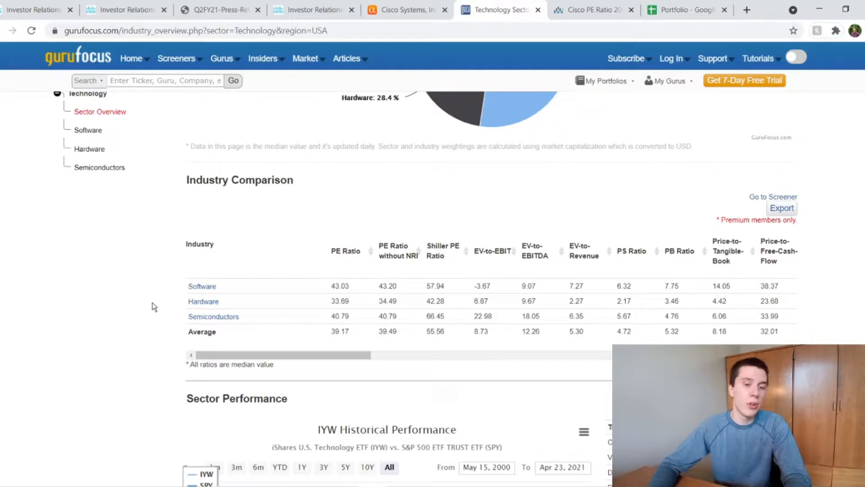
{"action": "mouse_move", "coordinate": [144, 312]}
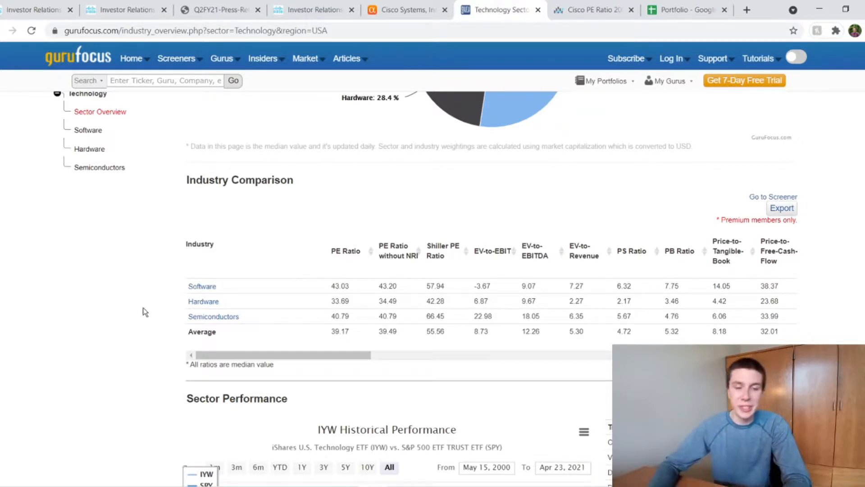
{"action": "mouse_move", "coordinate": [353, 343]}
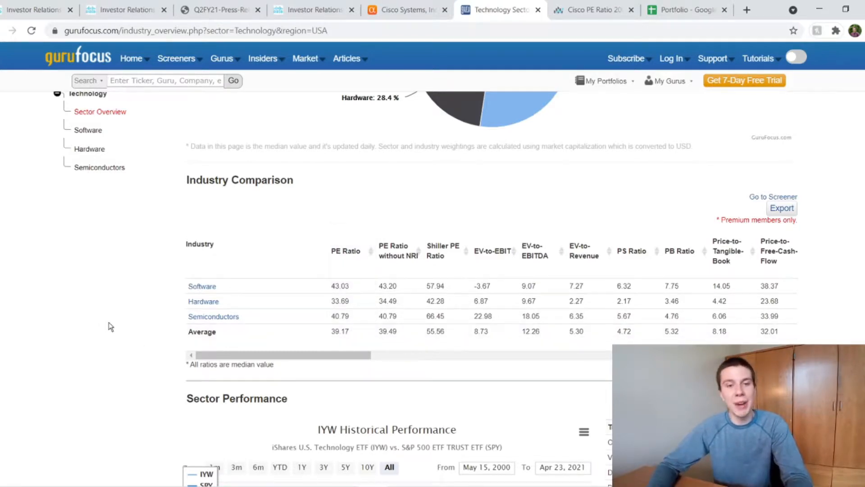
Show the Portfolio sheet's CSCO dividend columns, including 4/5/2021 ex-dividend date and 0.93 beta
{"action": "left_click", "coordinate": [687, 10]}
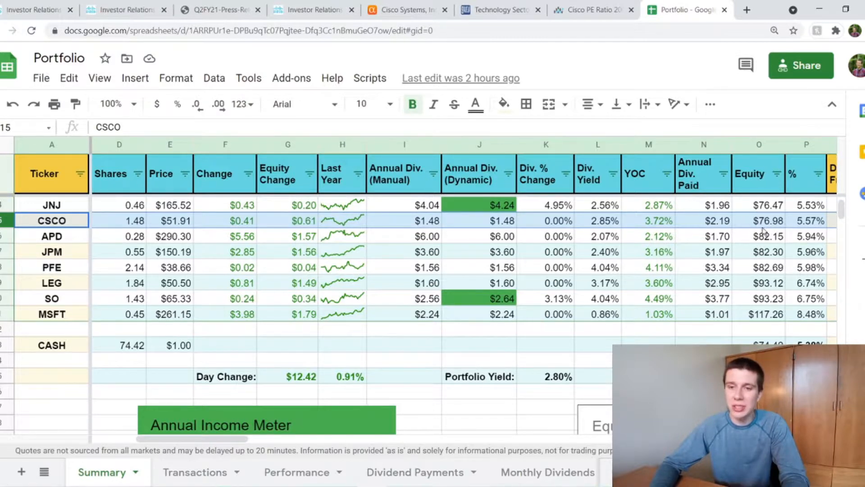
{"action": "mouse_move", "coordinate": [806, 226]}
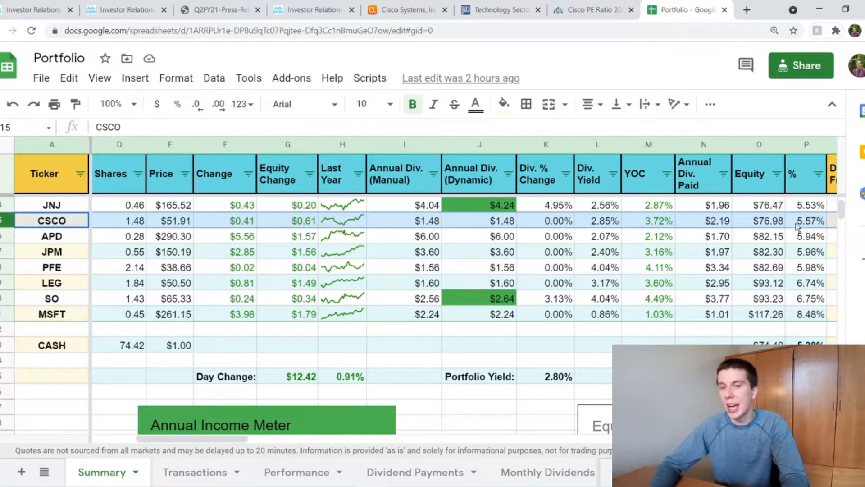
{"action": "mouse_move", "coordinate": [643, 228]}
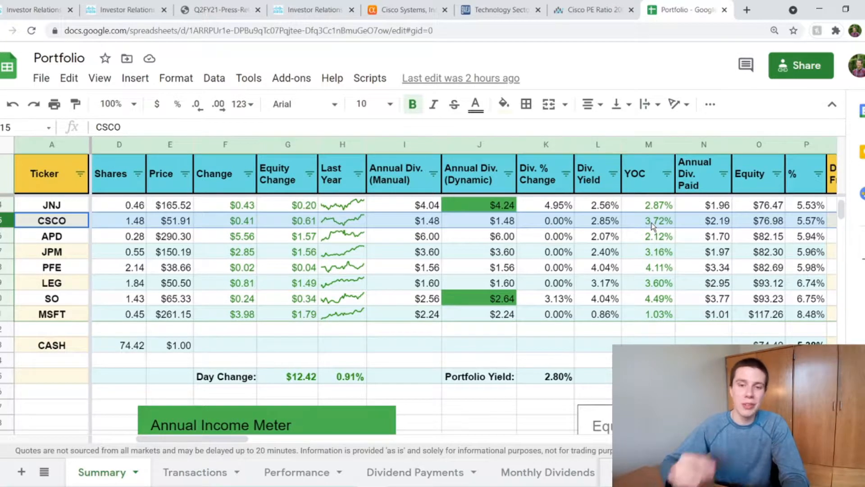
{"action": "mouse_move", "coordinate": [207, 203]}
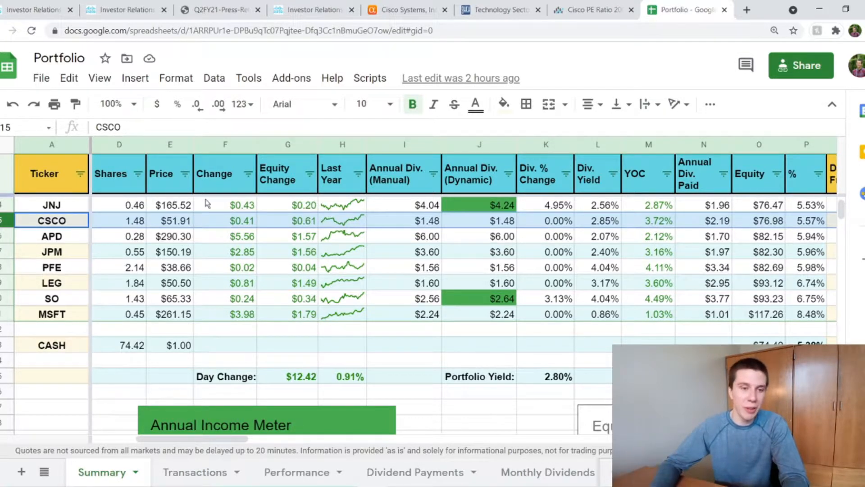
{"action": "mouse_move", "coordinate": [644, 227]}
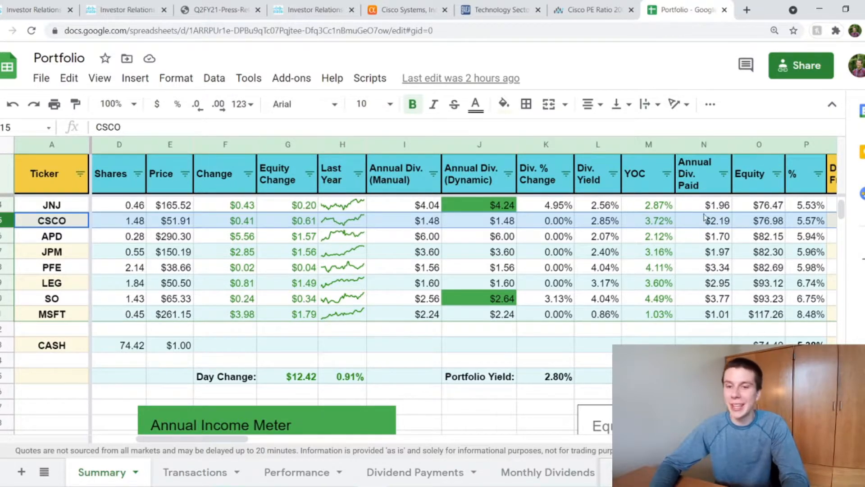
{"action": "mouse_move", "coordinate": [693, 221]}
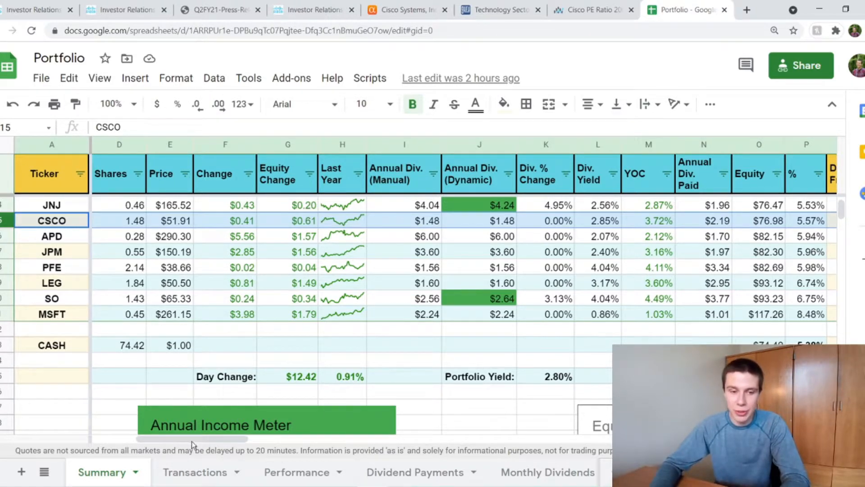
{"action": "left_click_drag", "start_coordinate": [192, 438], "coordinate": [297, 439]}
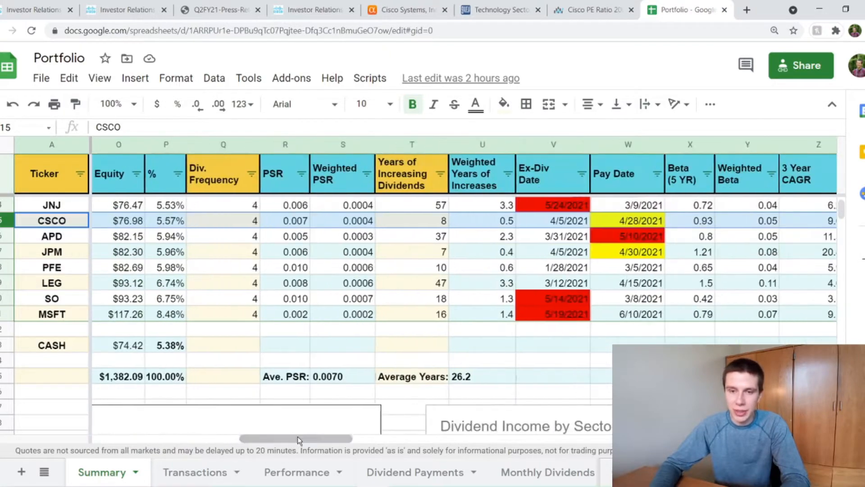